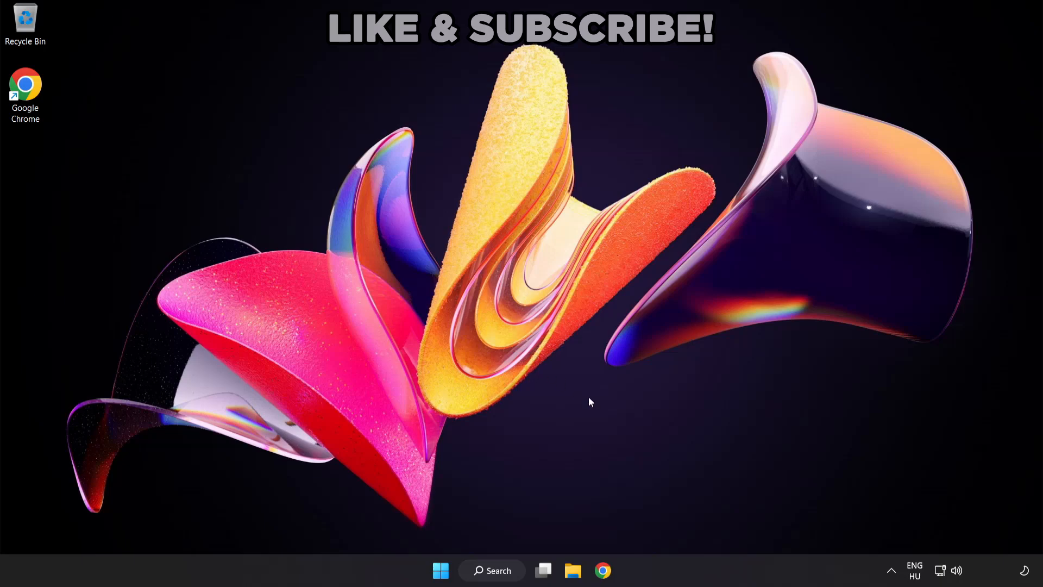
pyautogui.moveTo(957, 574)
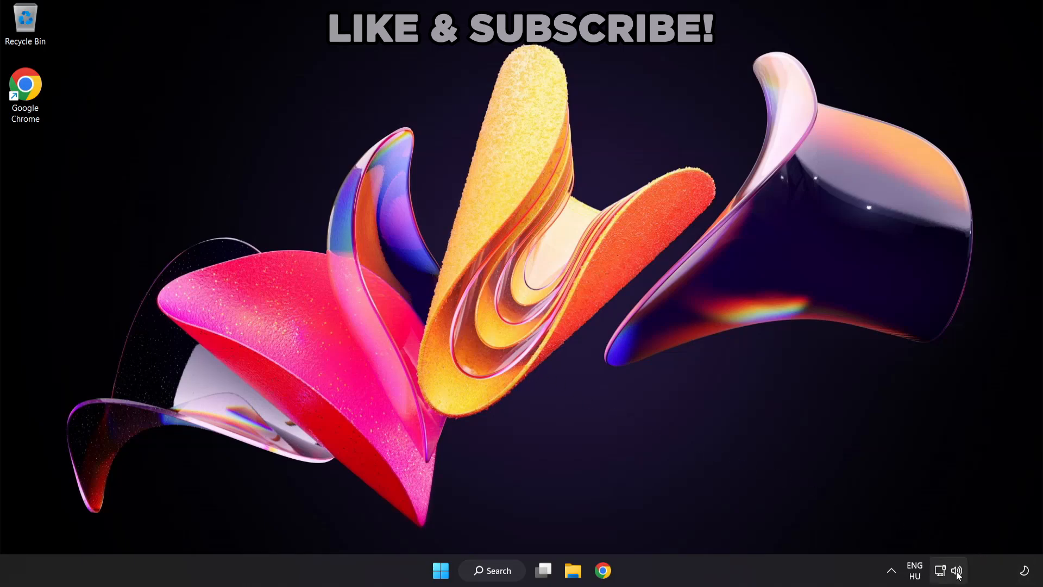
# Switch the quick settings audio output from CABLE Input to Speakers (High Definition Audio Device).
pyautogui.click(952, 570)
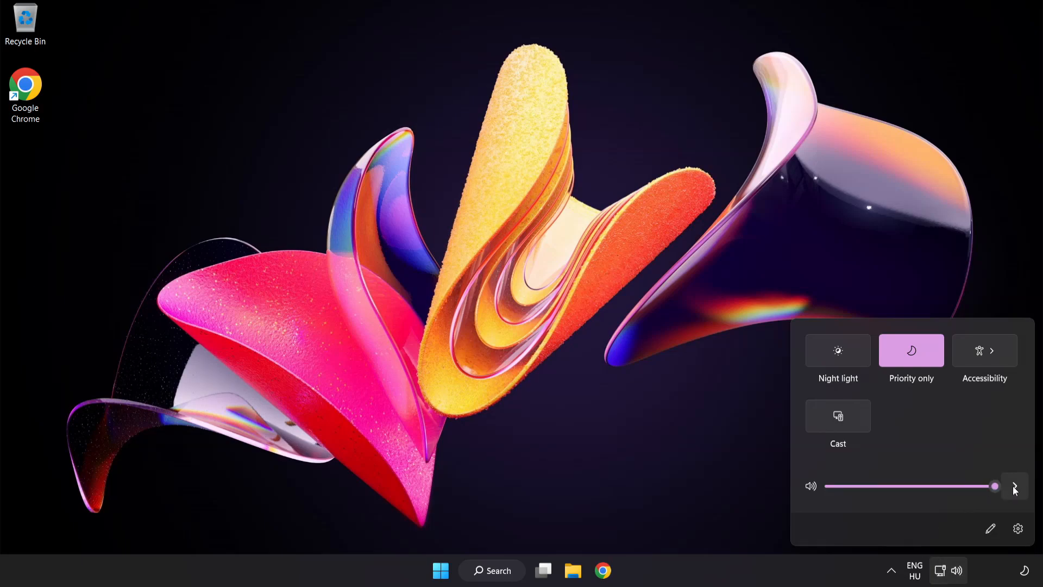
pyautogui.click(1014, 486)
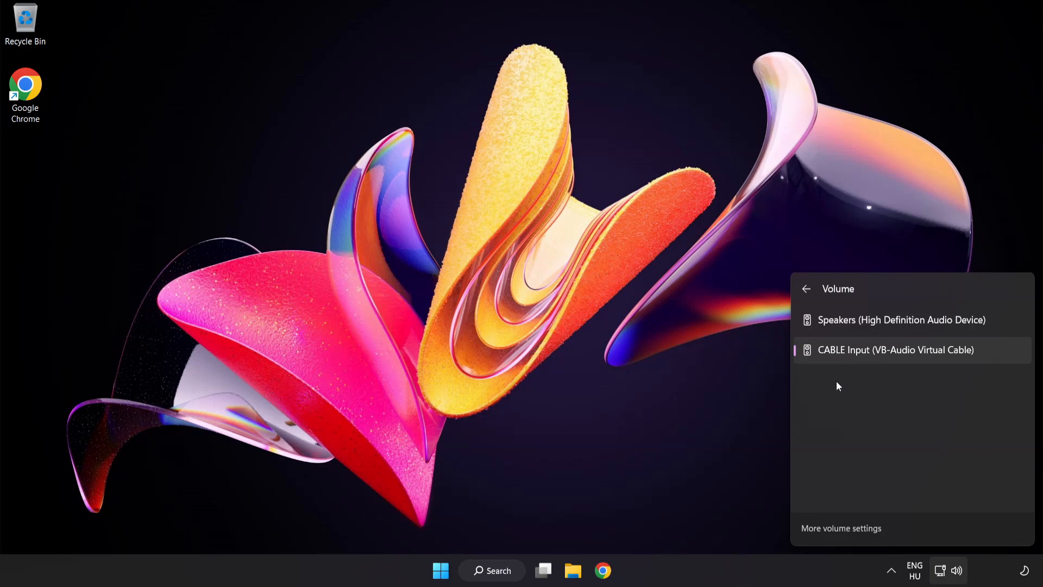
pyautogui.moveTo(889, 326)
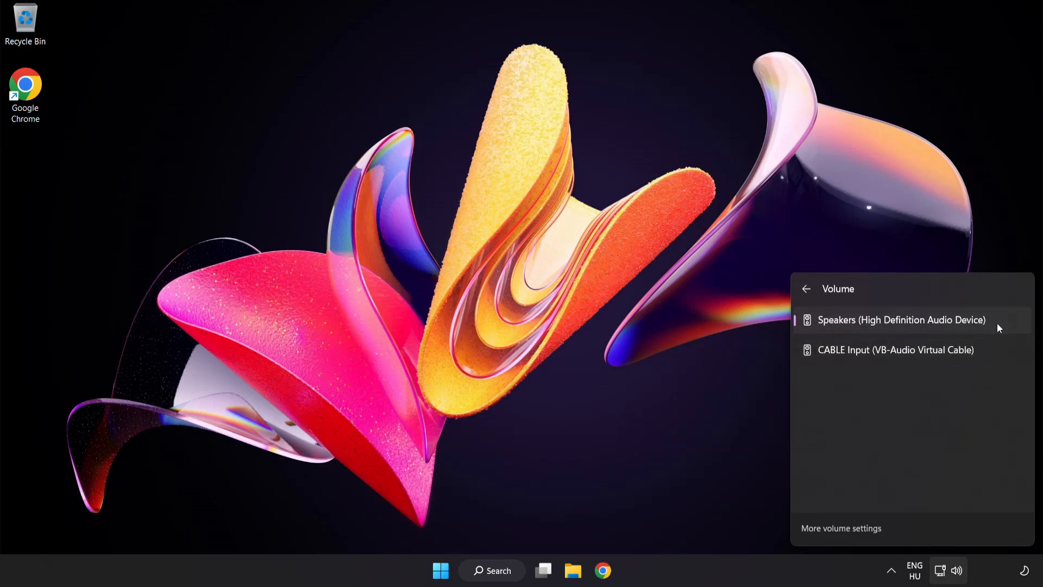
pyautogui.click(507, 297)
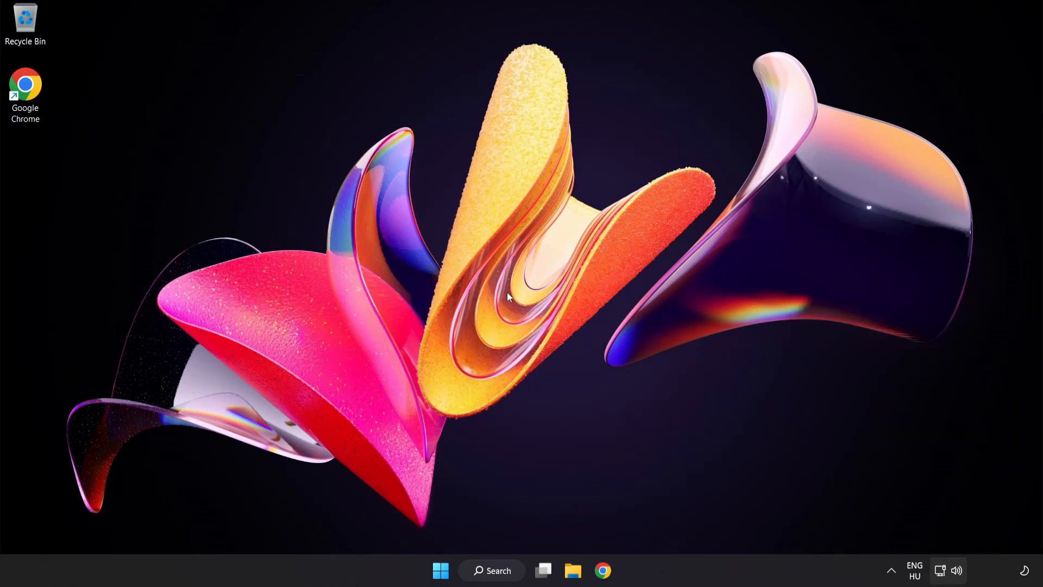
pyautogui.moveTo(957, 571)
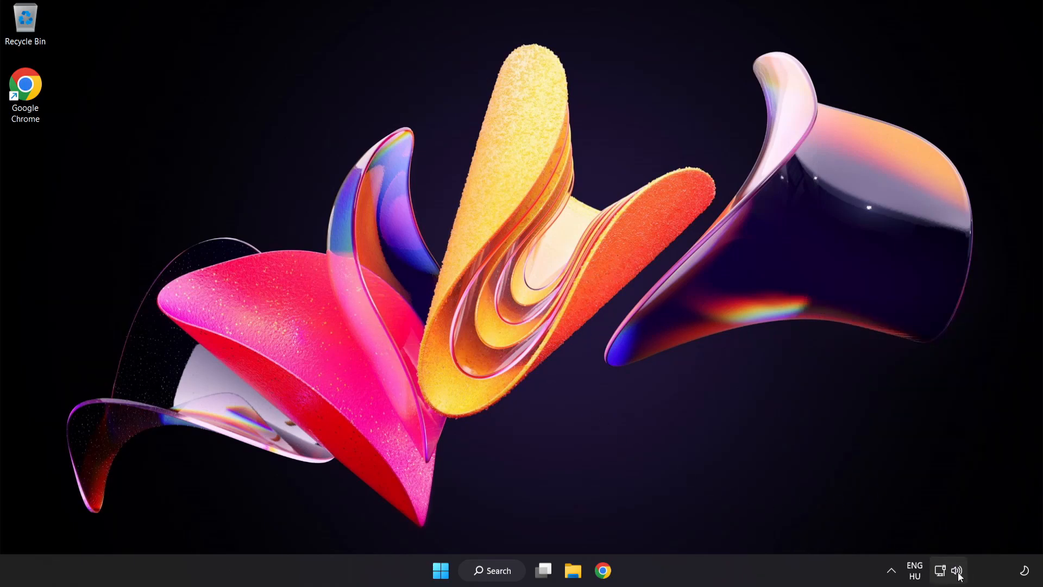
# Reset sound devices and app volumes to defaults in the volume mixer, then close Settings.
pyautogui.rightClick(958, 570)
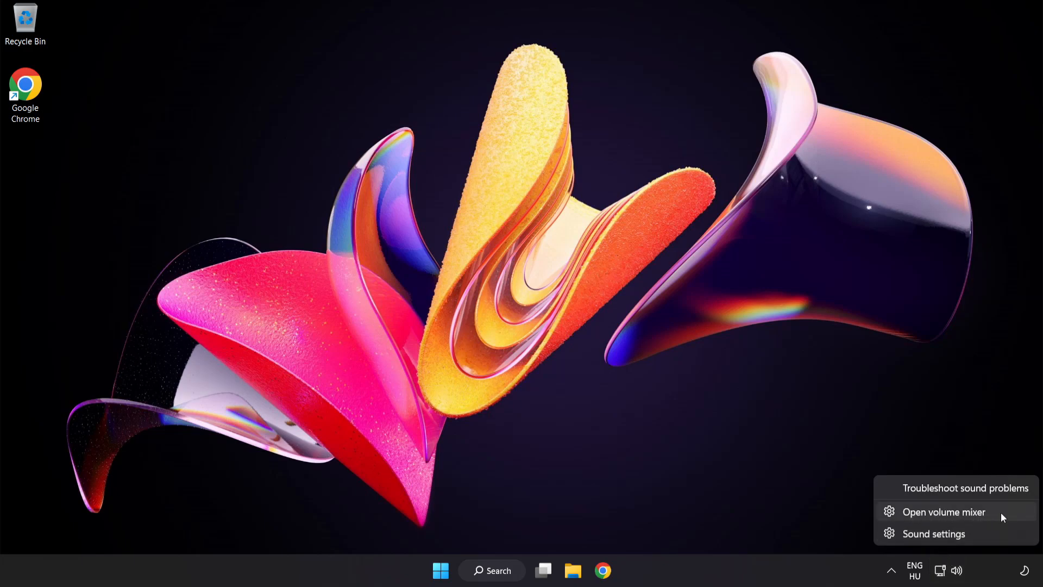
pyautogui.click(942, 512)
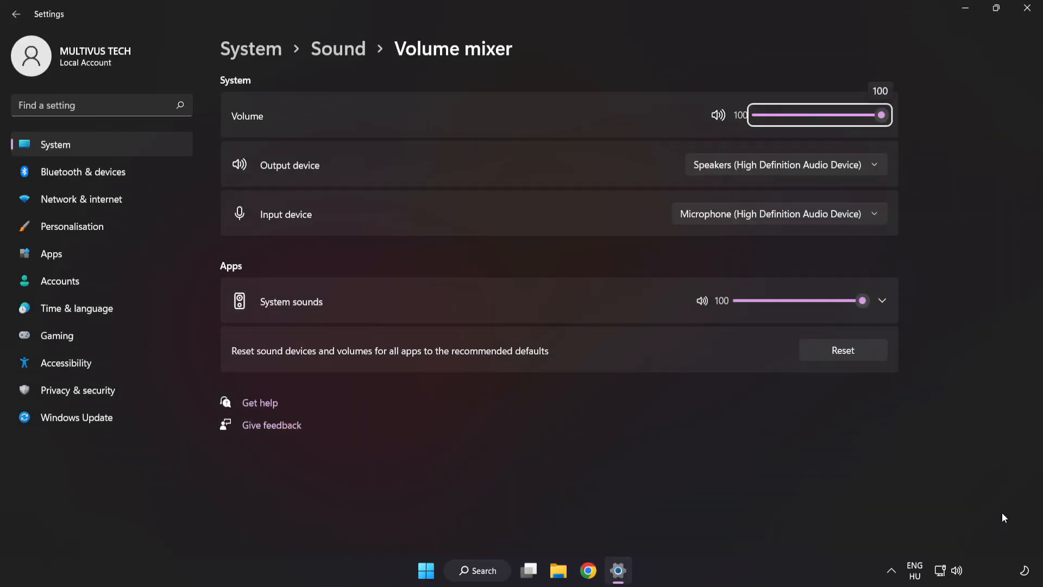
pyautogui.moveTo(245, 363)
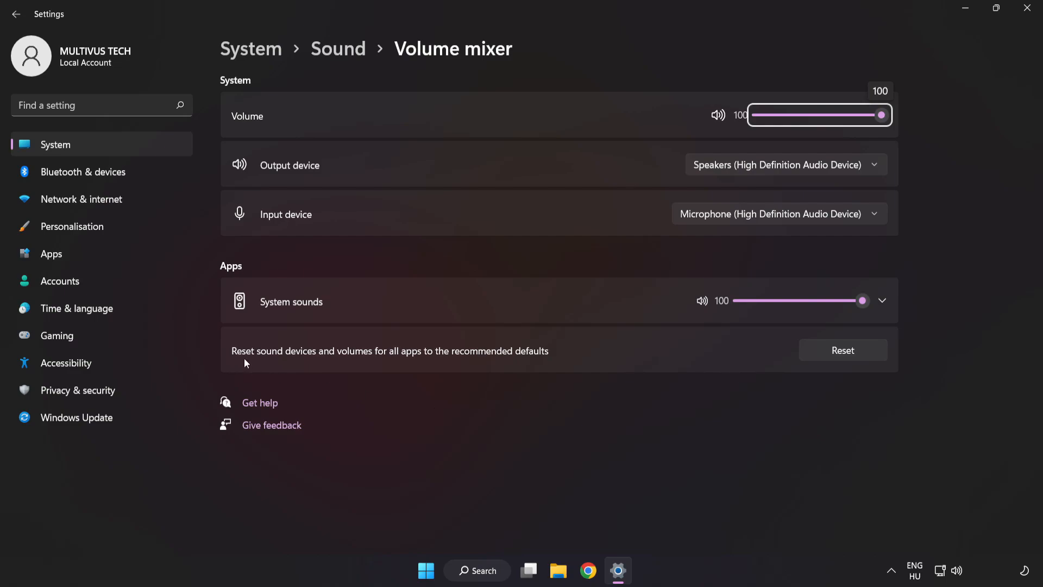
pyautogui.moveTo(551, 359)
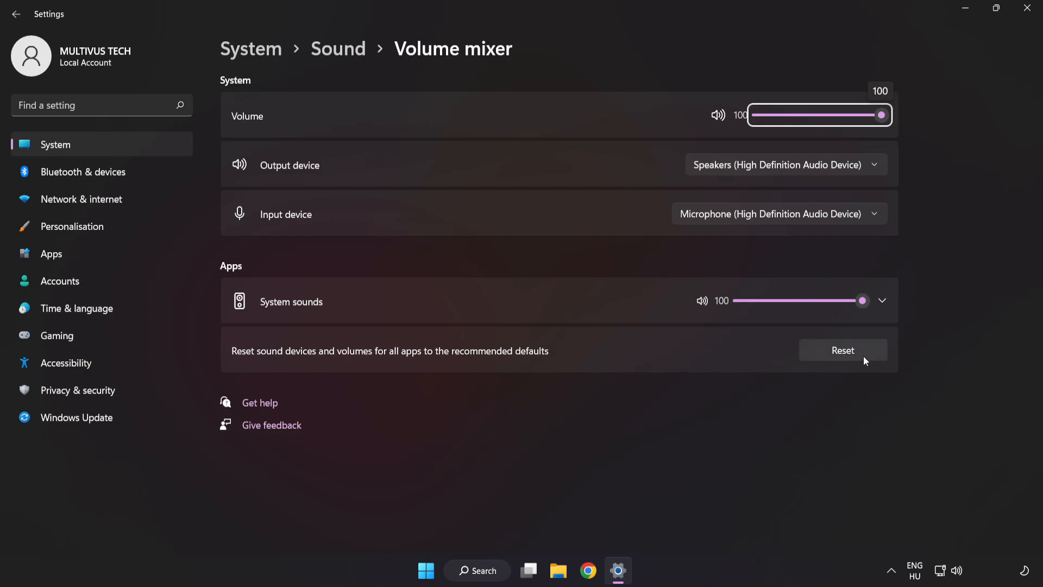
pyautogui.click(842, 350)
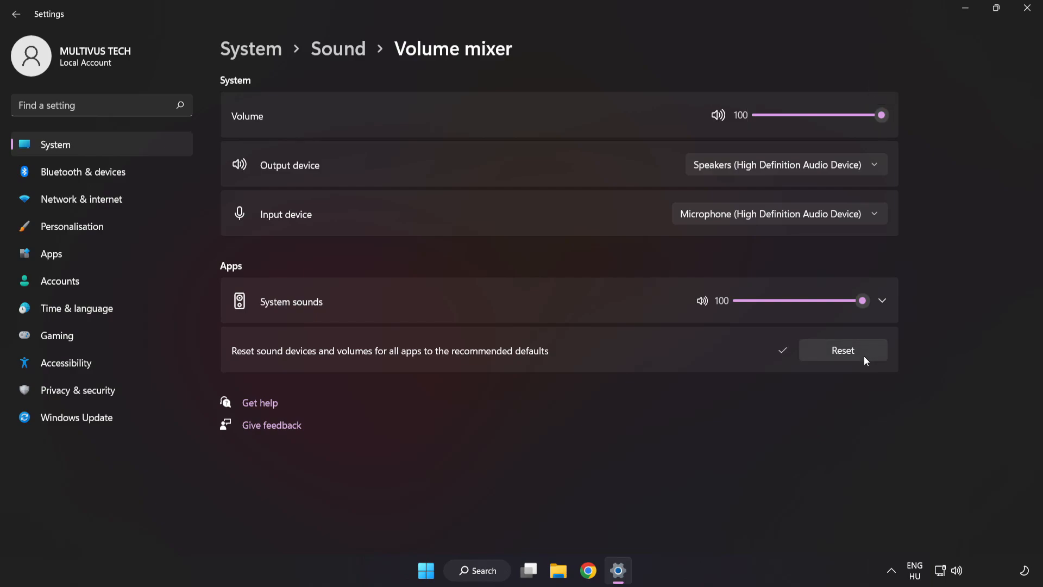
pyautogui.moveTo(848, 67)
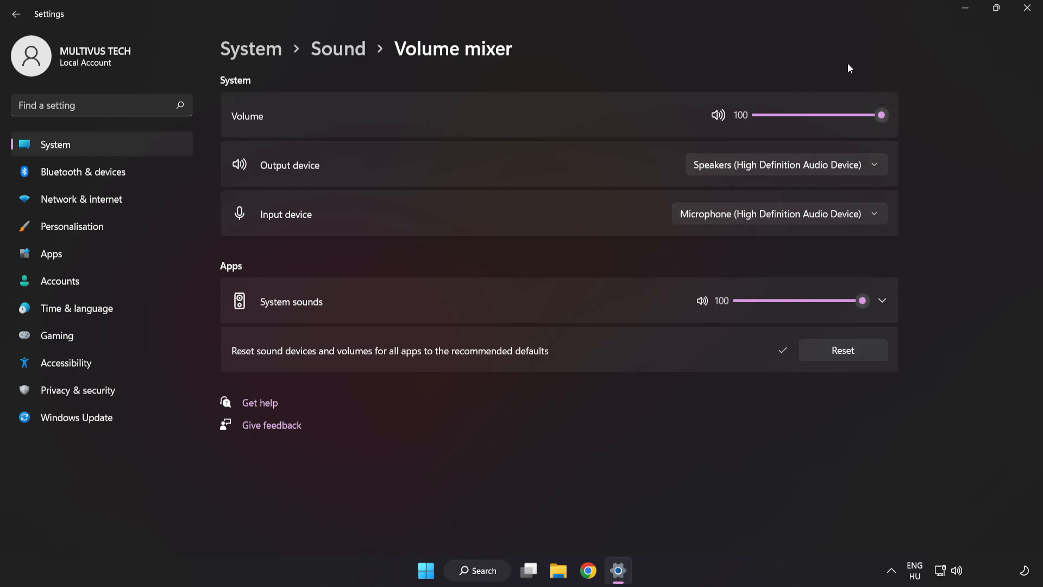
pyautogui.moveTo(1027, 12)
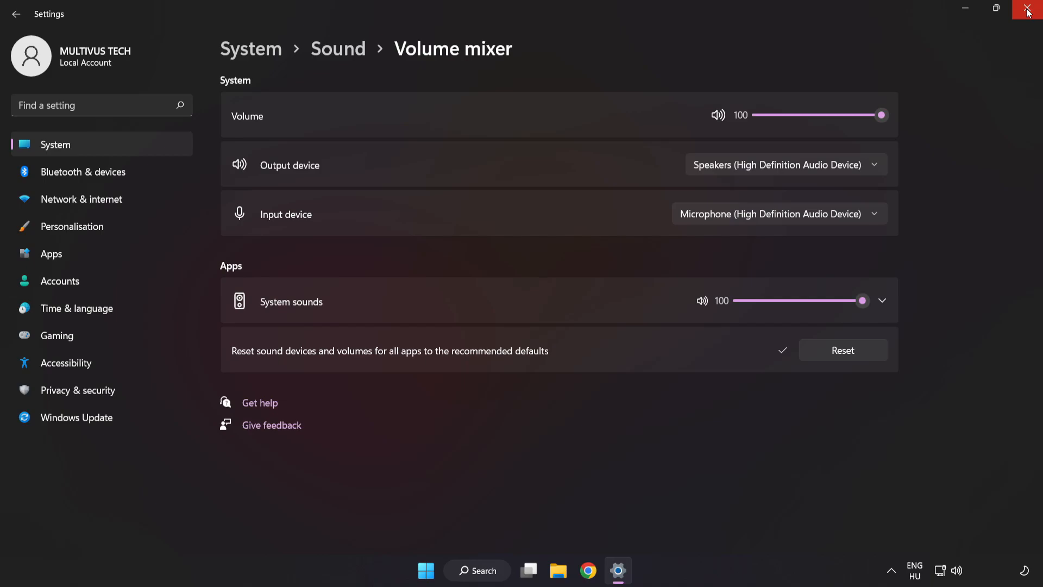
pyautogui.click(1028, 12)
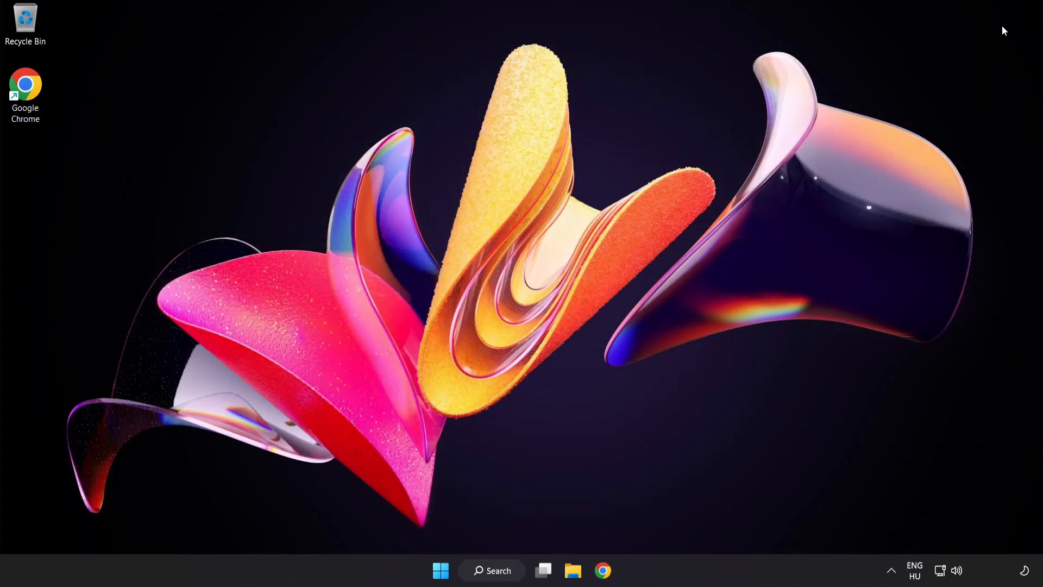
pyautogui.moveTo(509, 283)
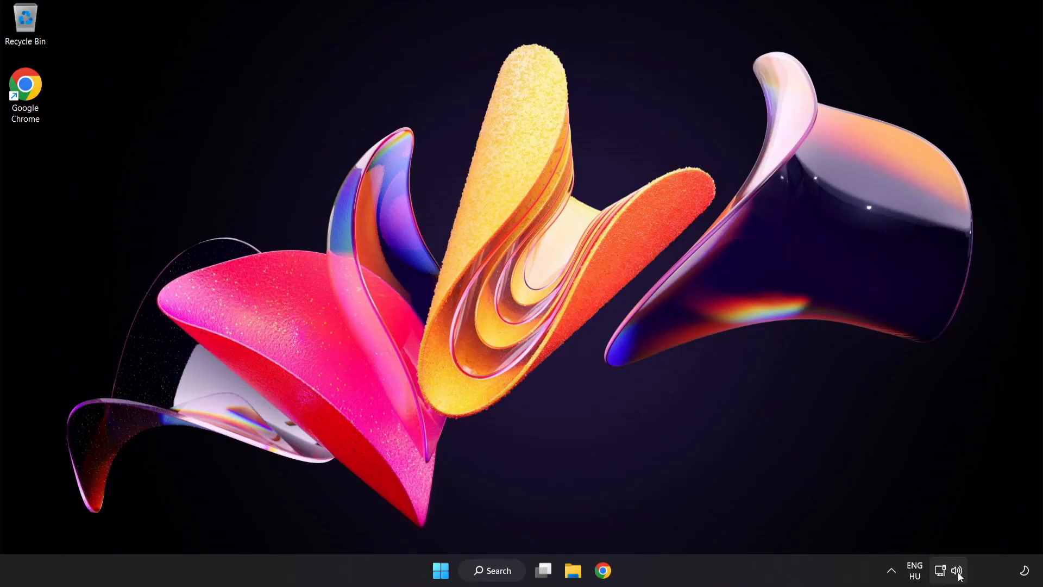
# Open the Sound page, leave Speakers volume at 100, and scroll to the Advanced section.
pyautogui.rightClick(958, 570)
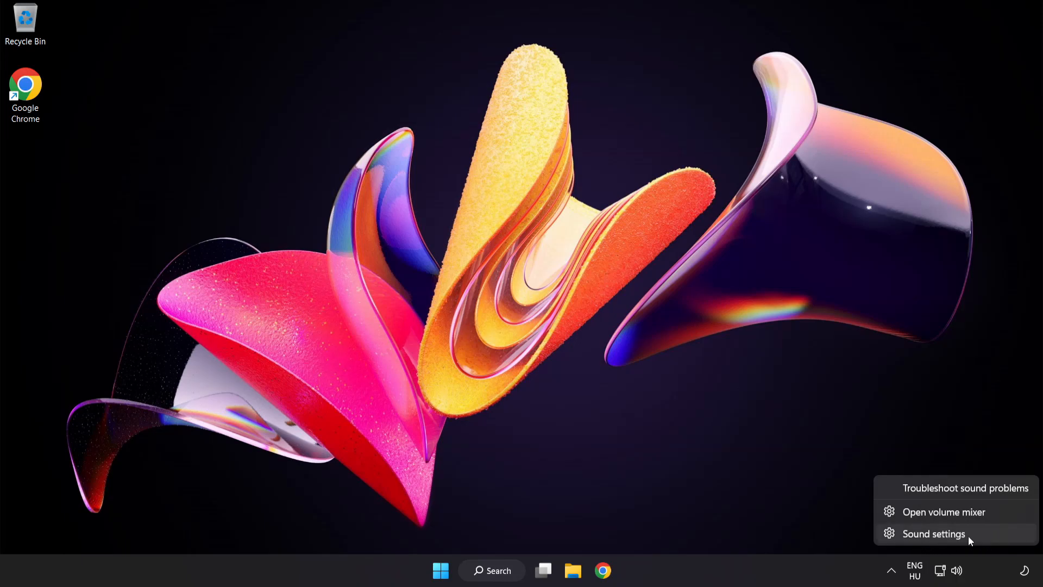
pyautogui.click(933, 533)
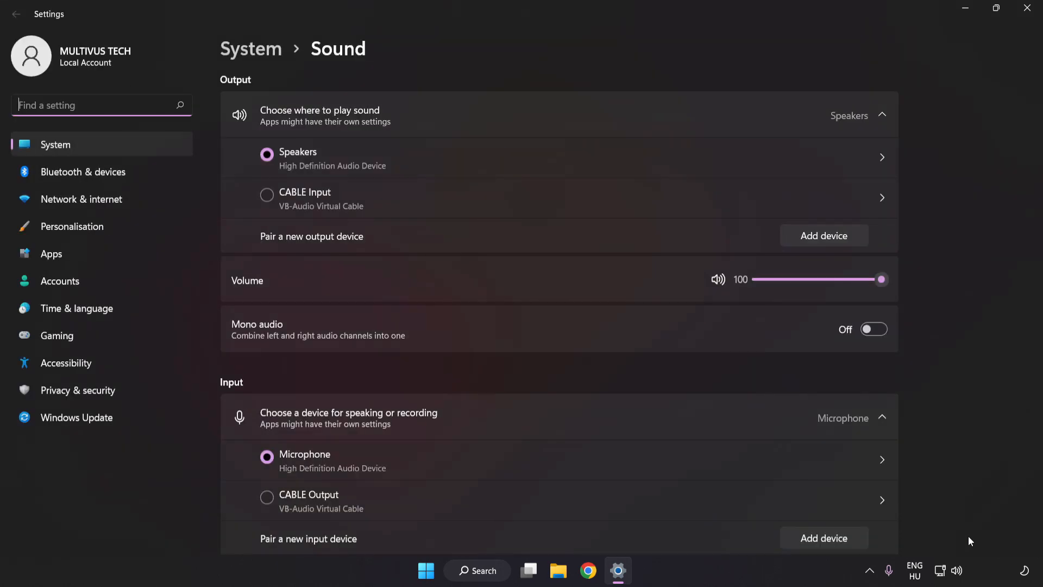
pyautogui.moveTo(300, 266)
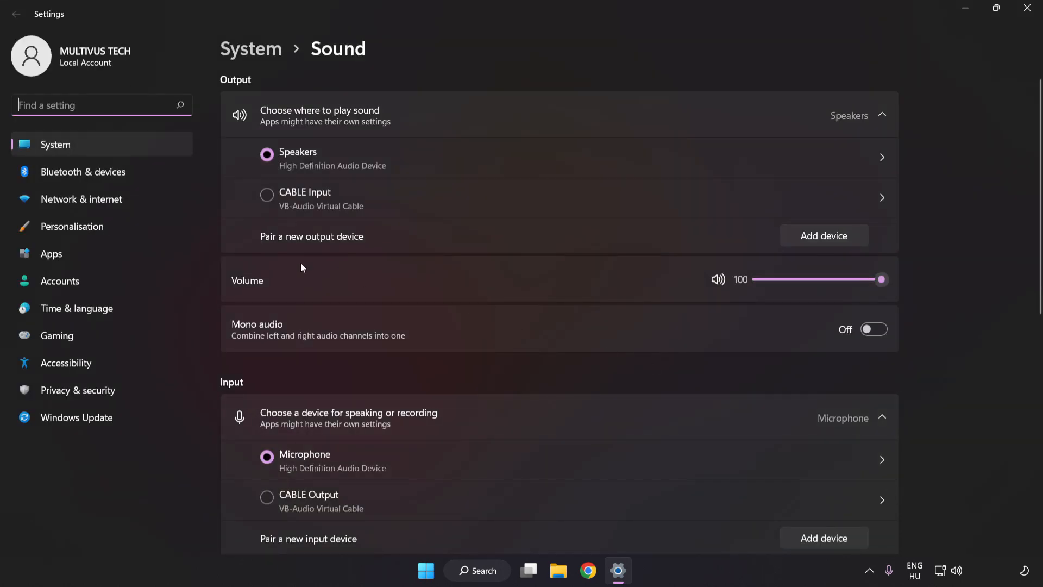
pyautogui.moveTo(881, 279); pyautogui.dragTo(837, 279)
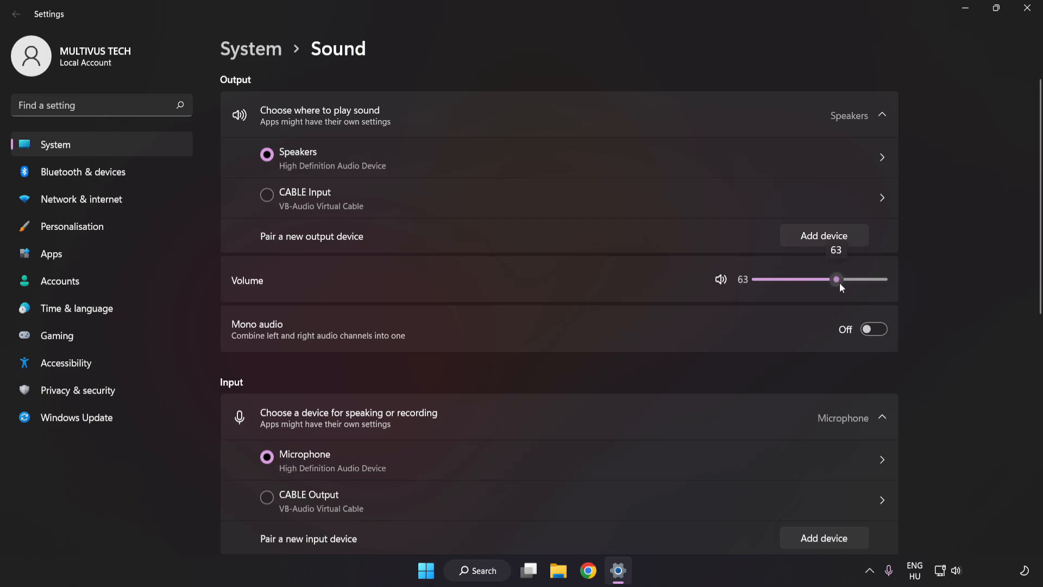
pyautogui.moveTo(836, 279); pyautogui.dragTo(881, 278)
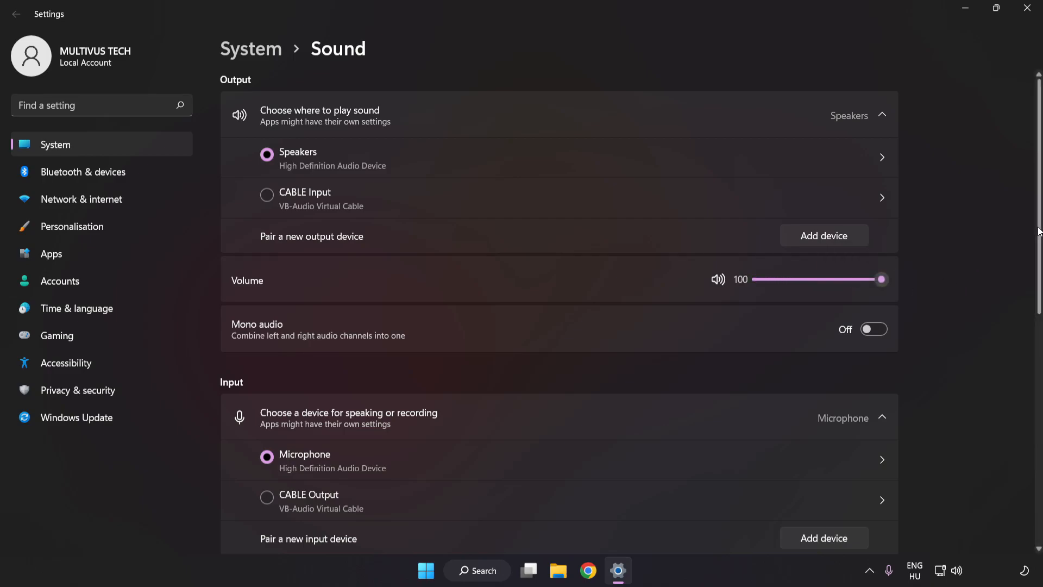
pyautogui.scroll(-3)
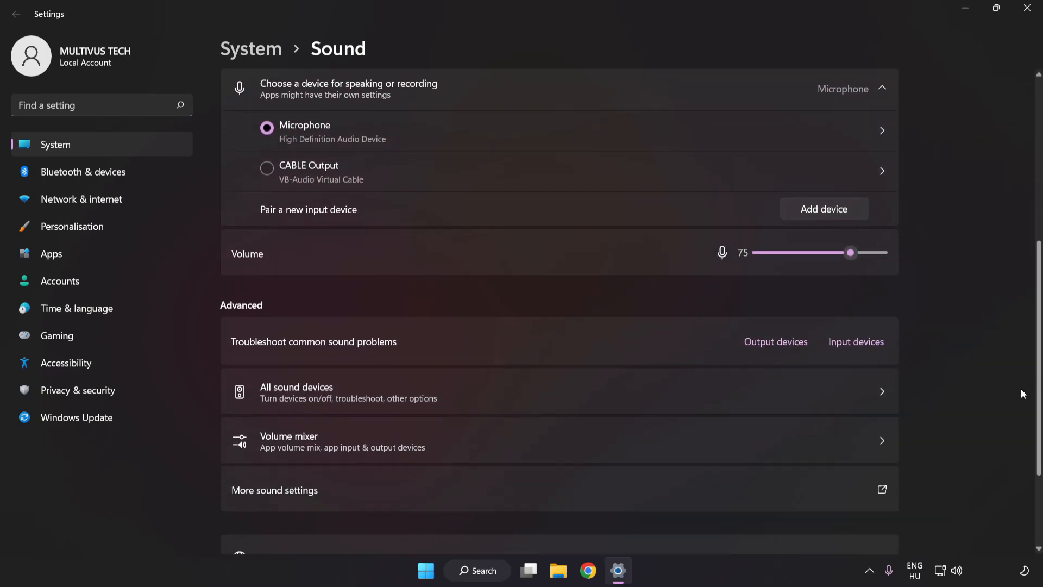
pyautogui.scroll(-3)
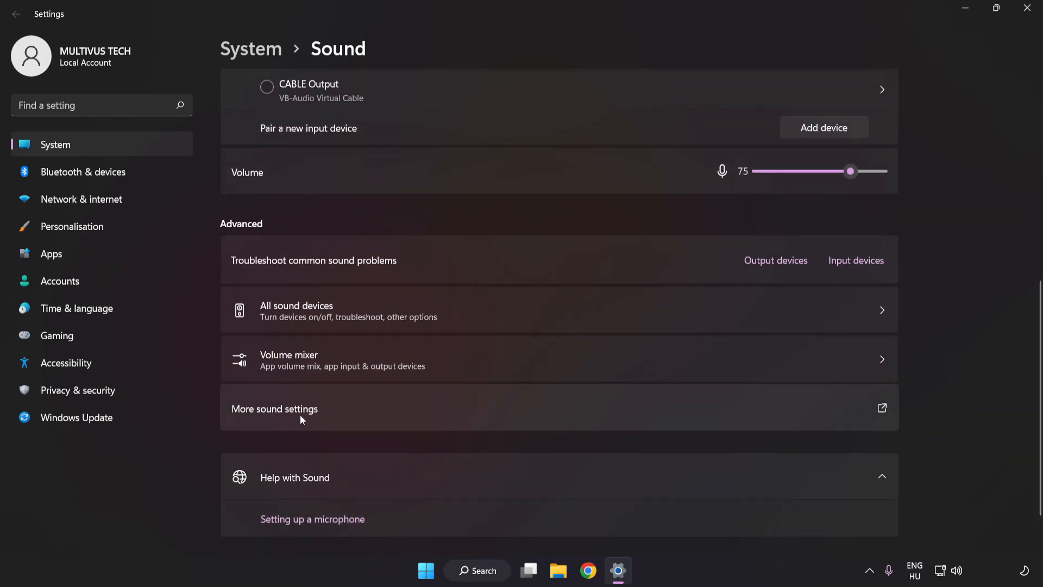
# Disable CABLE Input in the classic Sound panel's Playback list and select Speakers.
pyautogui.click(274, 408)
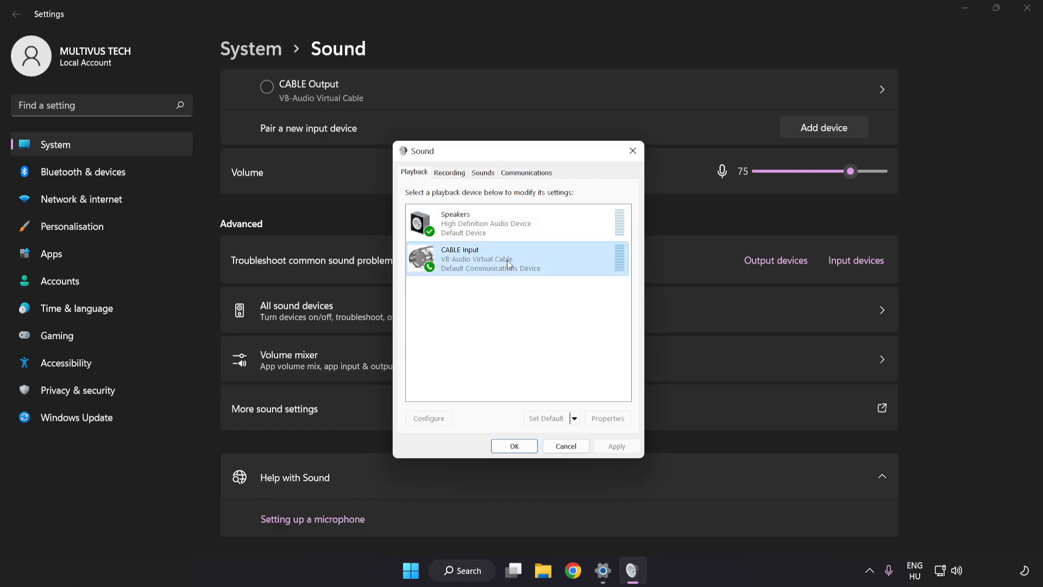
pyautogui.rightClick(506, 258)
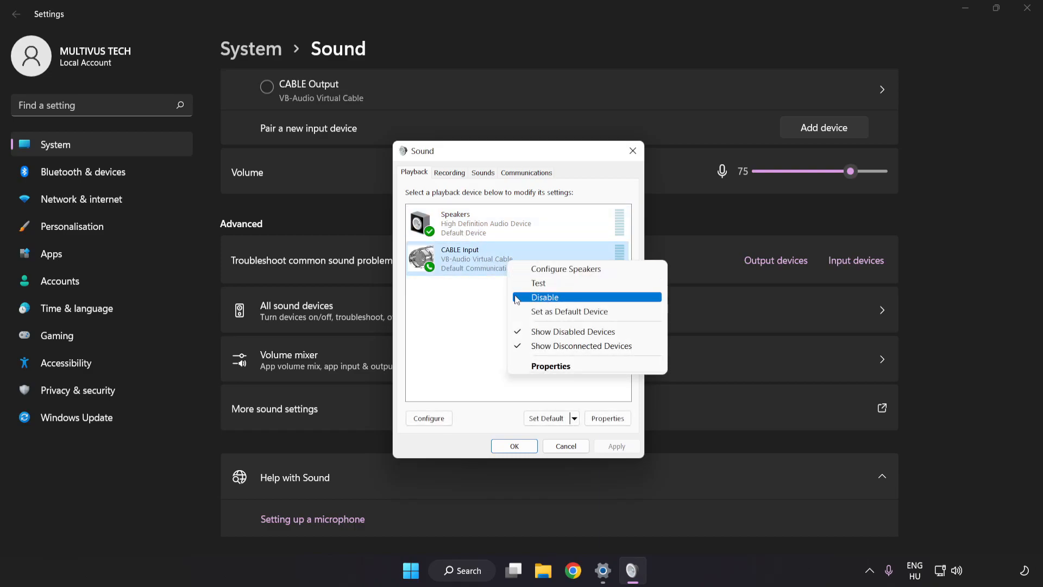
pyautogui.click(545, 296)
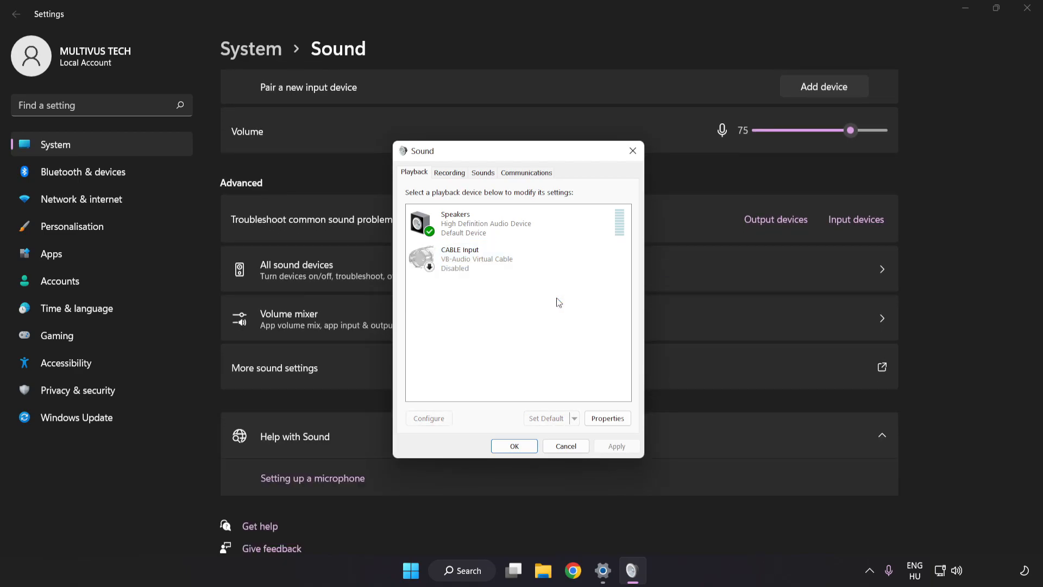
pyautogui.click(486, 224)
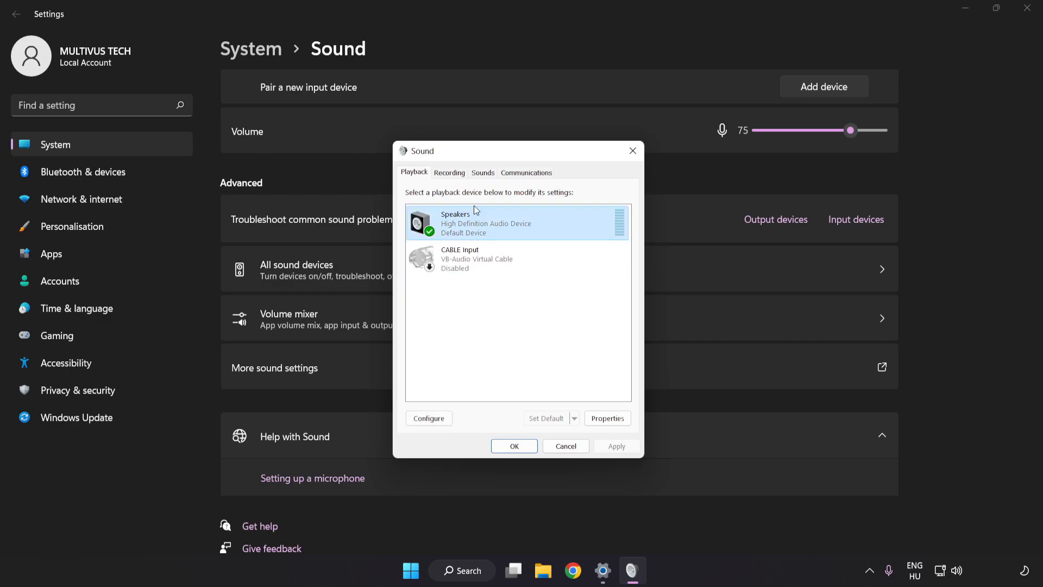
# Configure Speakers as 7.1 Surround, keeping all optional and full-range speakers.
pyautogui.rightClick(517, 223)
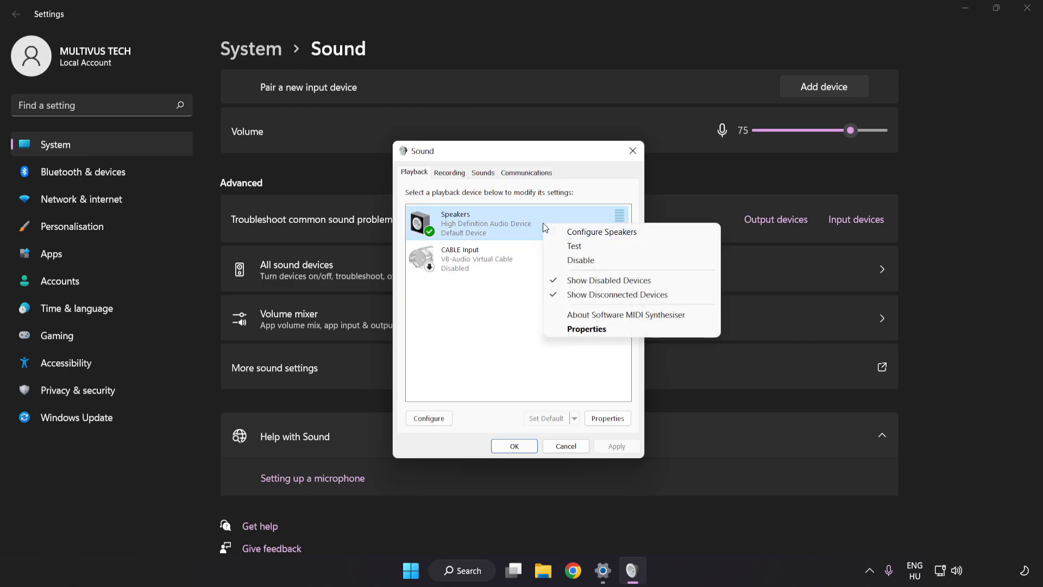
pyautogui.moveTo(601, 231)
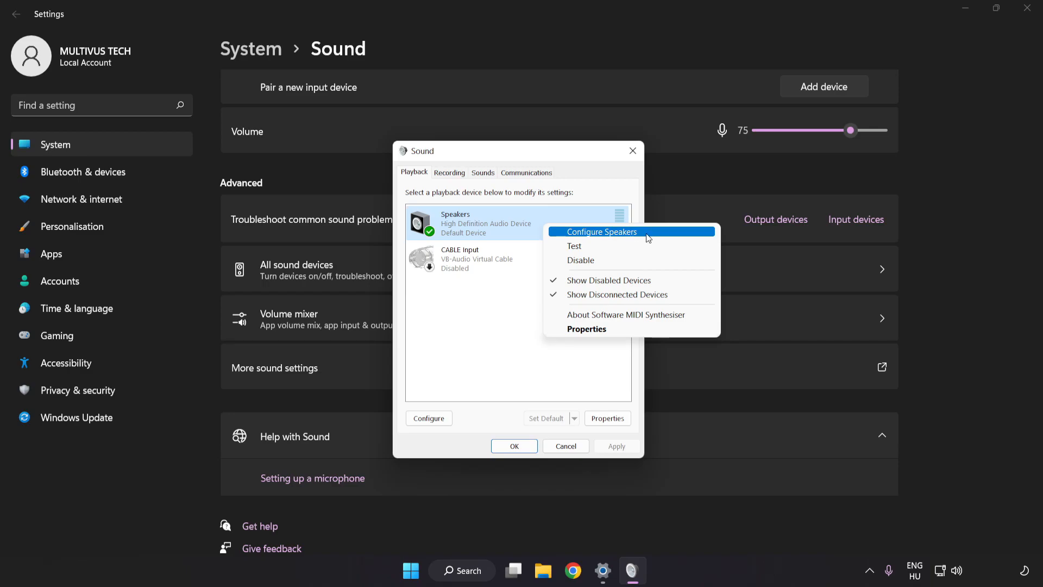
pyautogui.click(601, 231)
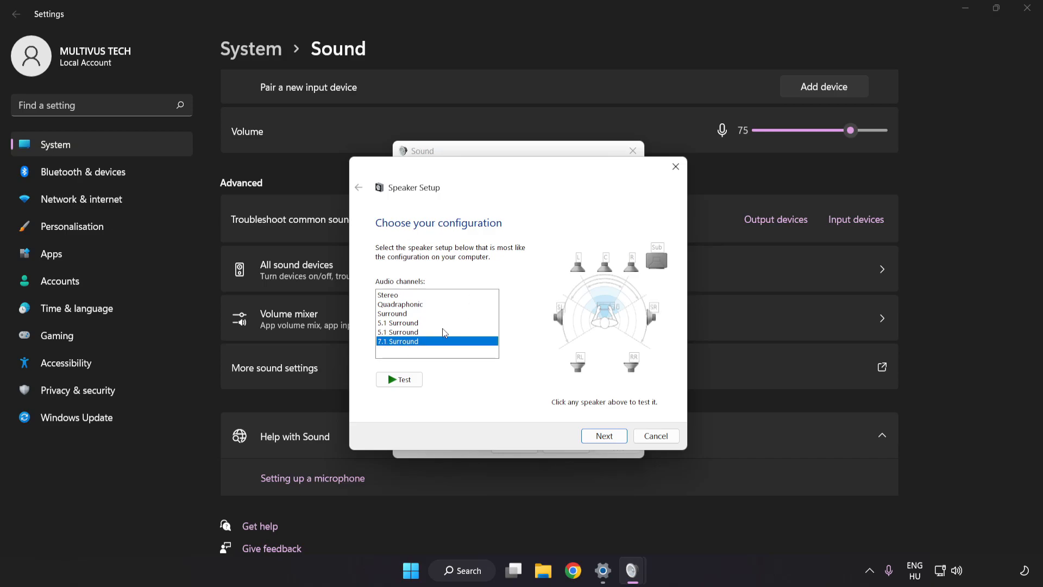
pyautogui.moveTo(603, 435)
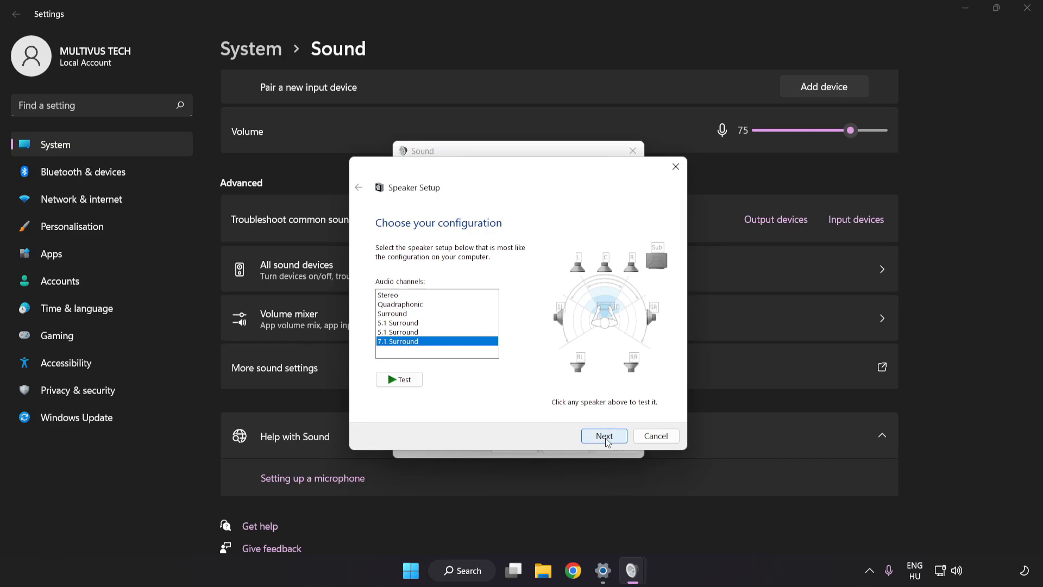
pyautogui.click(604, 435)
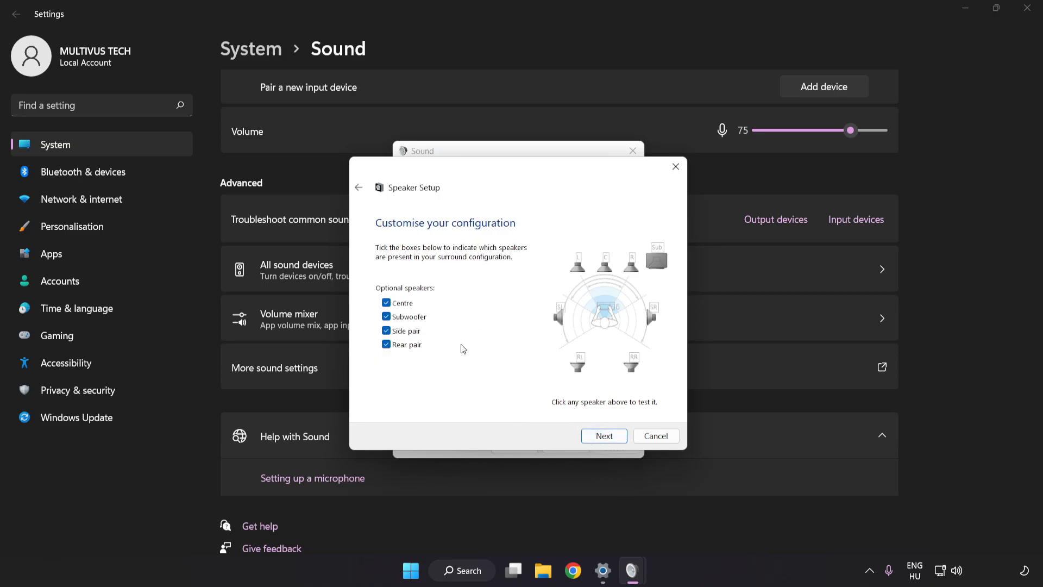
pyautogui.click(603, 436)
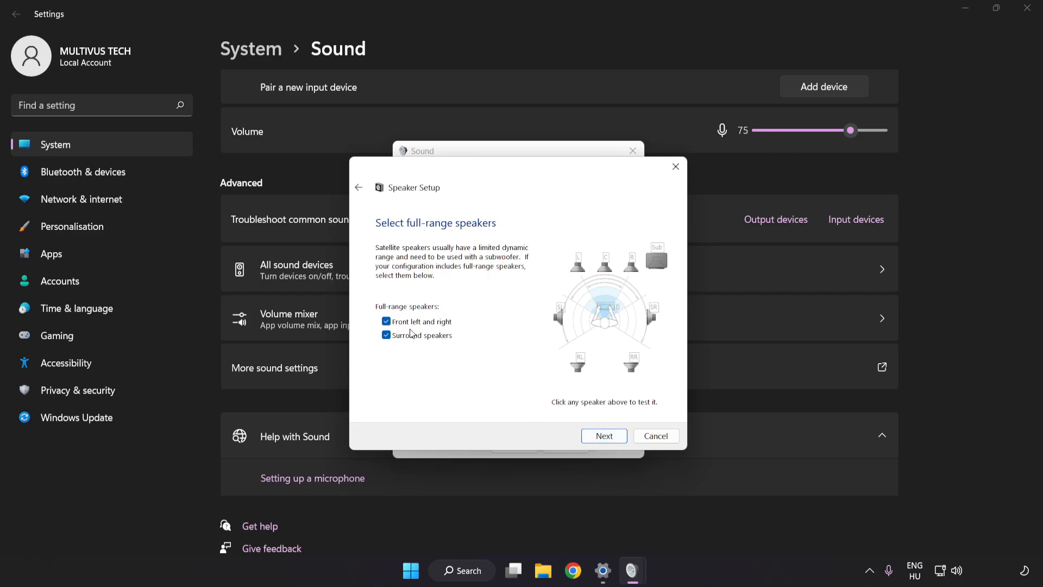
pyautogui.click(602, 436)
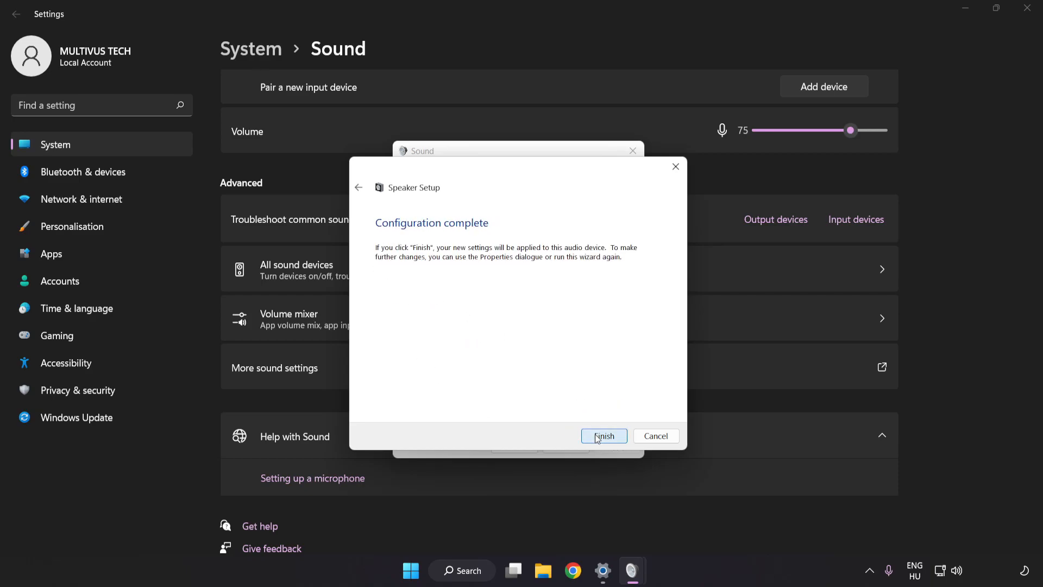
# Finish the speaker setup and open the Speakers Properties dialog.
pyautogui.click(602, 435)
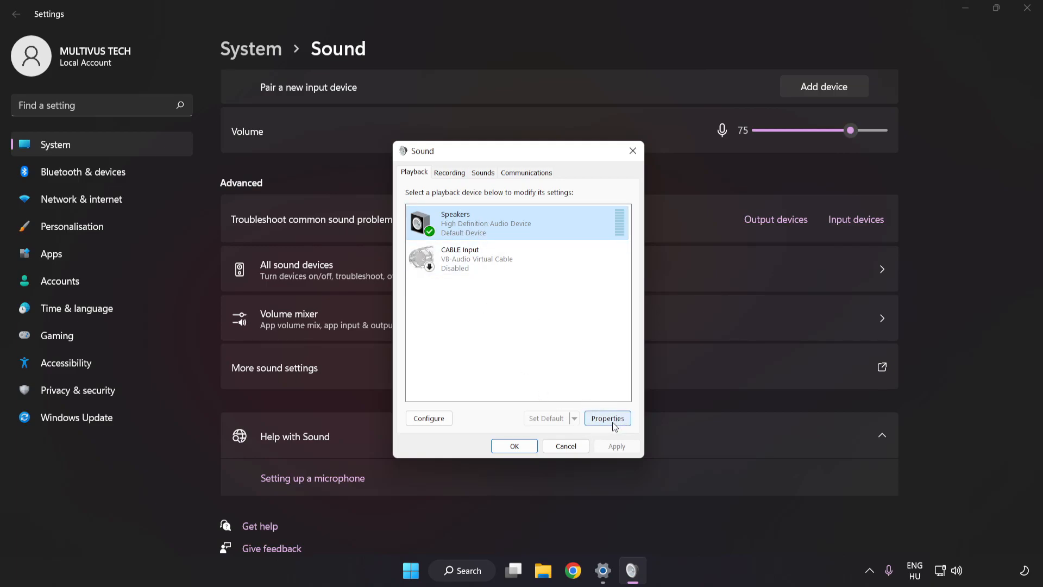
pyautogui.click(606, 418)
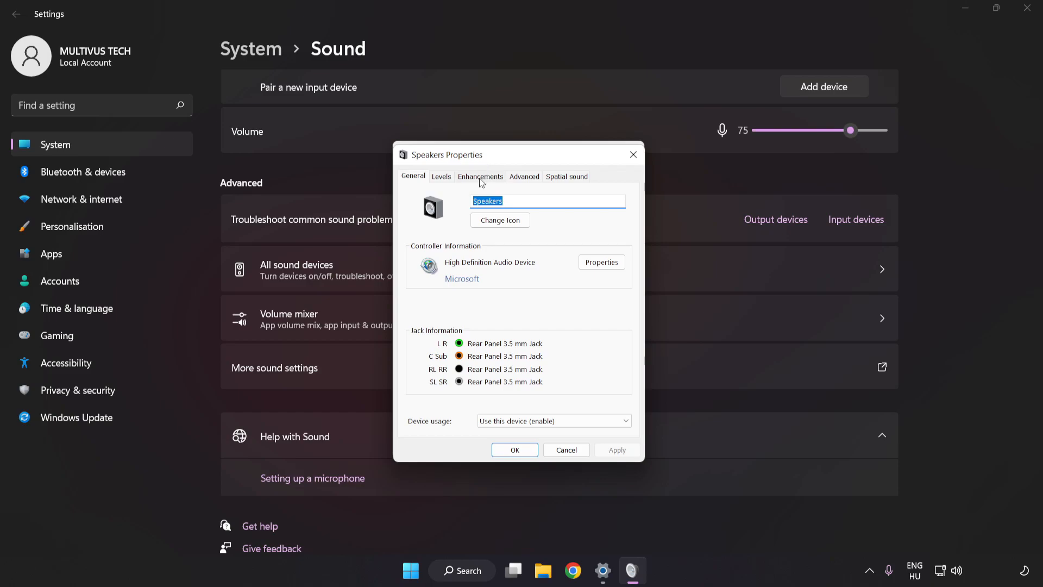
# Disable all enhancements for the Speakers and apply the change.
pyautogui.click(479, 176)
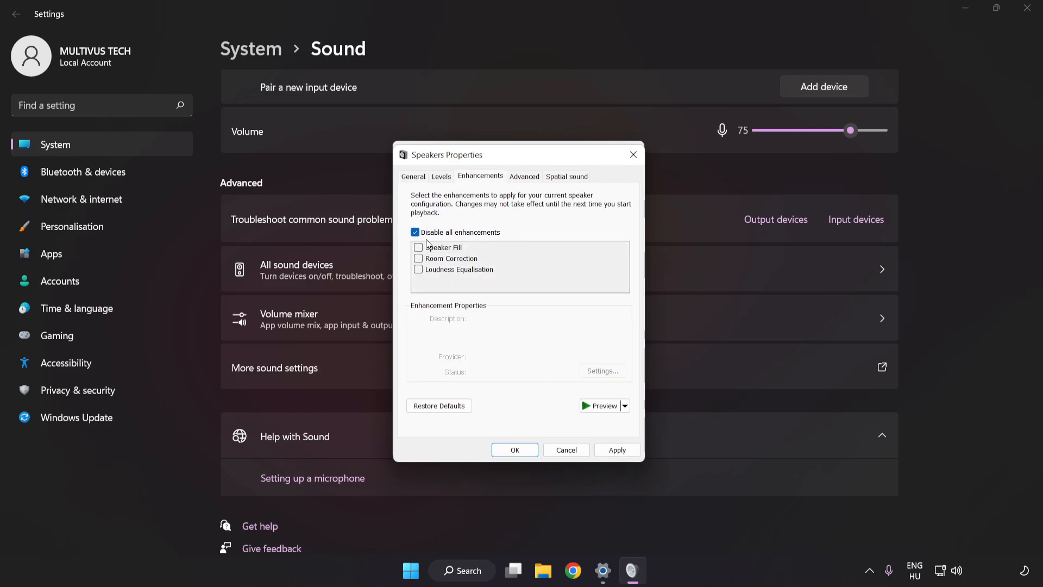
pyautogui.click(616, 450)
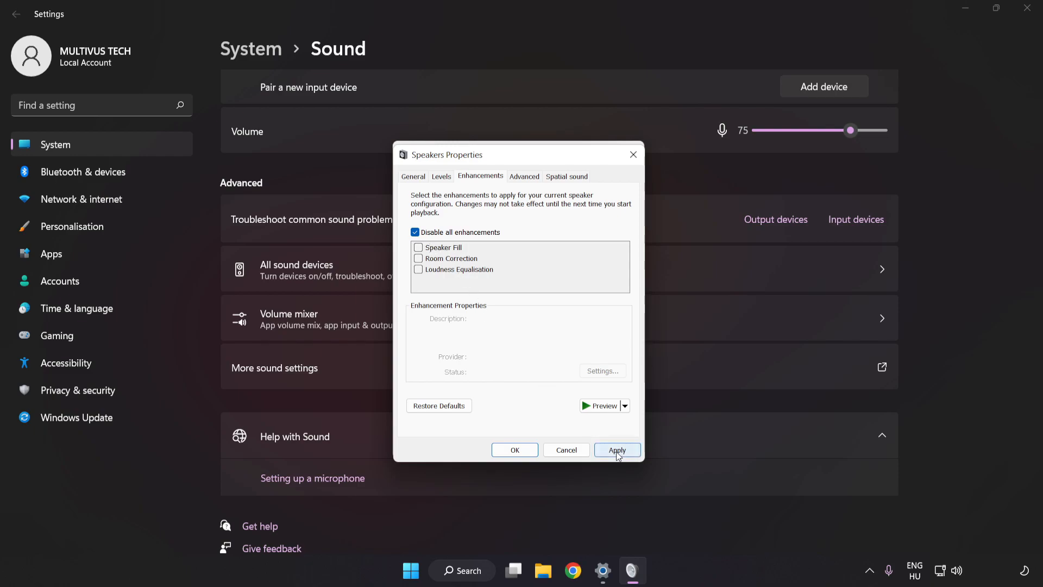
pyautogui.click(616, 449)
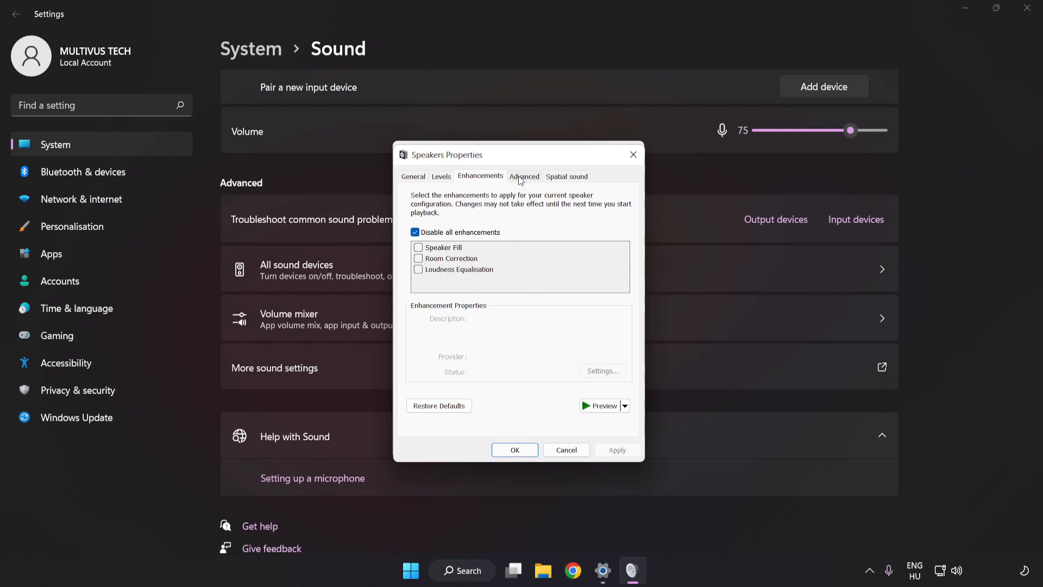
# Set the default format to 16 bit, 48000 Hz (DVD Quality) and close both sound dialogs.
pyautogui.click(523, 176)
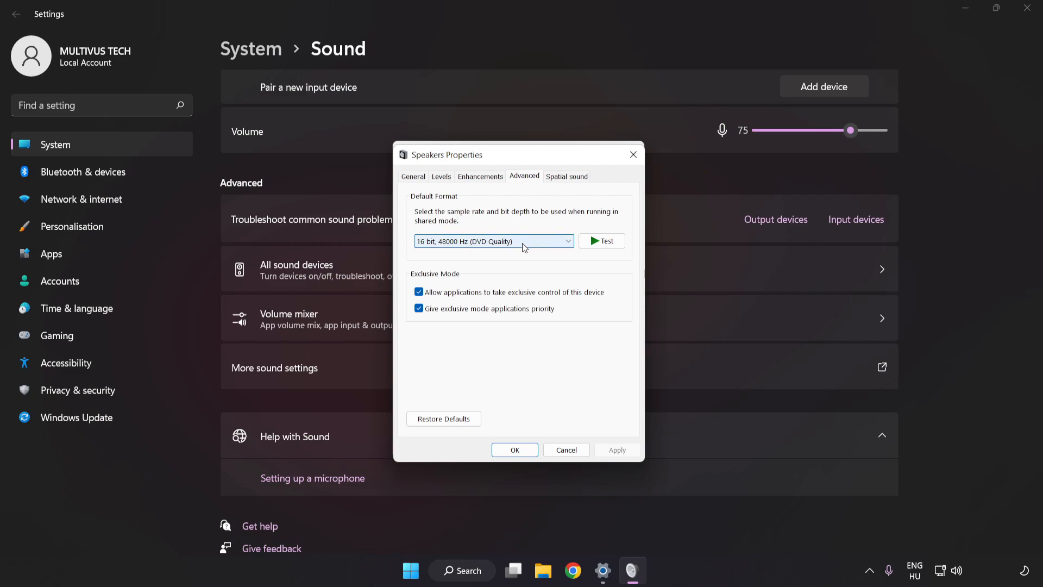
pyautogui.click(492, 240)
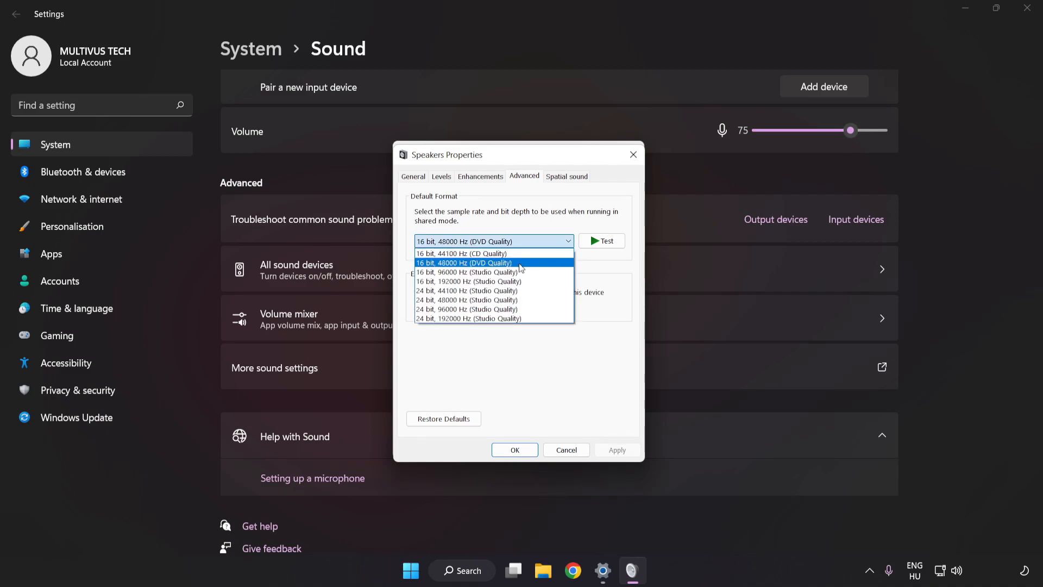
pyautogui.click(466, 262)
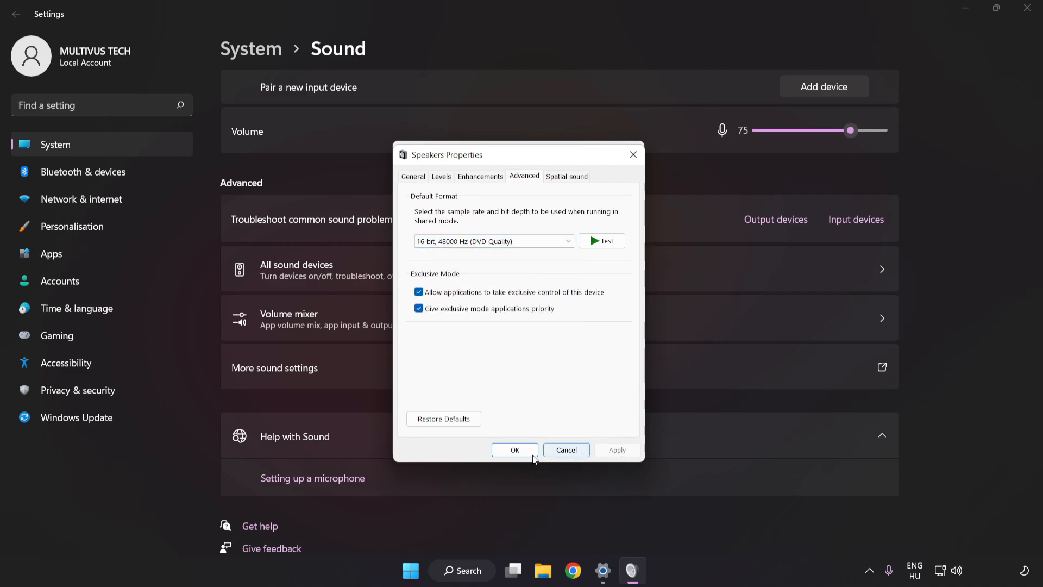
pyautogui.click(515, 450)
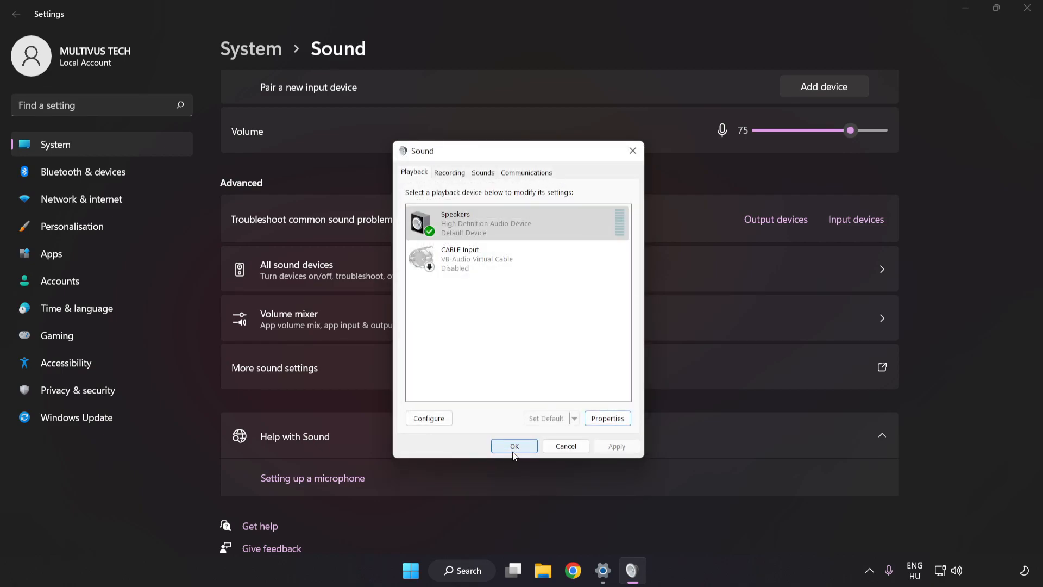
pyautogui.click(513, 445)
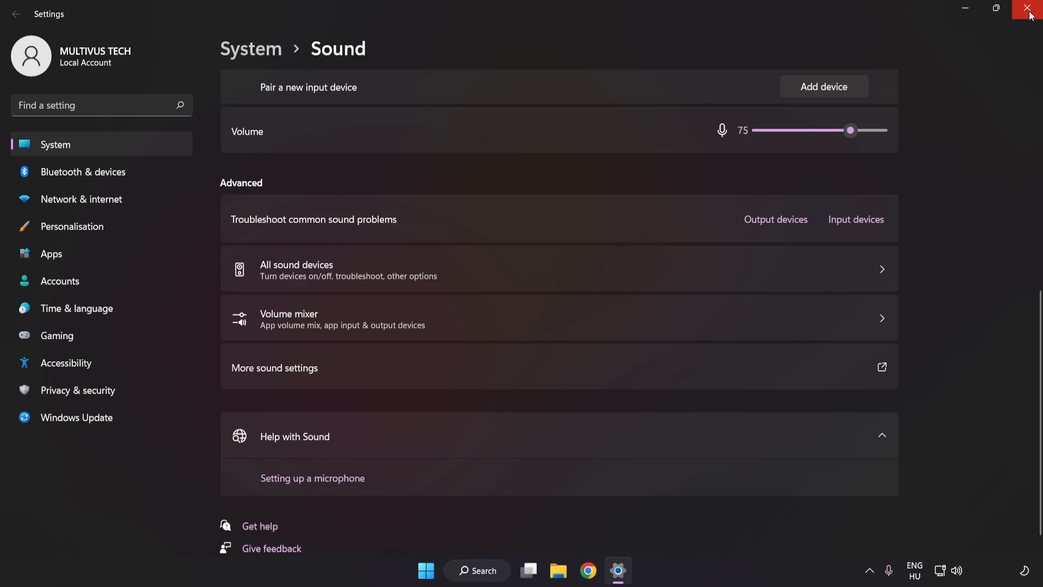
# Close Settings and search the taskbar for 'device Manager'.
pyautogui.click(1031, 9)
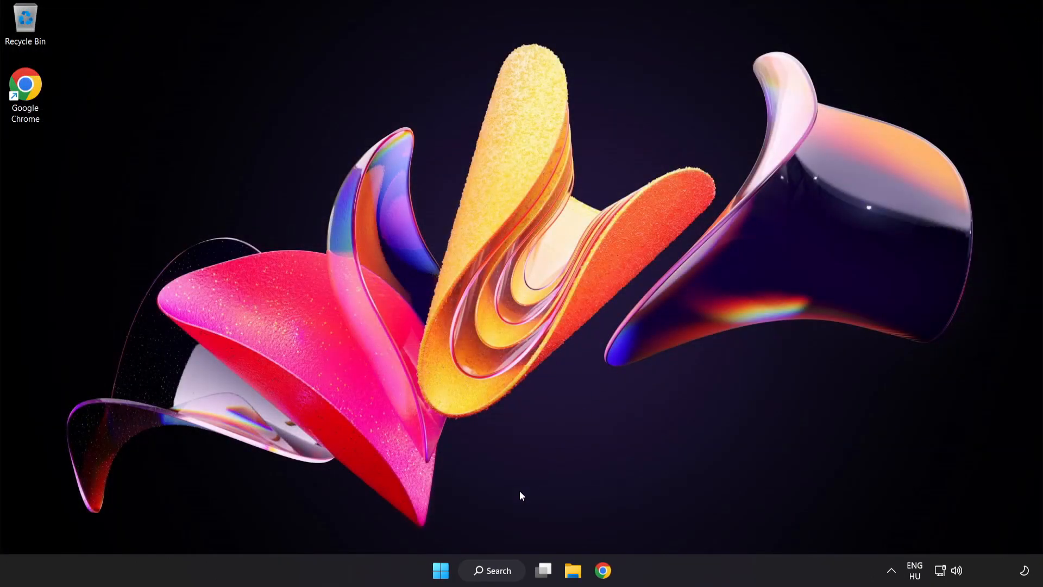
pyautogui.click(440, 570)
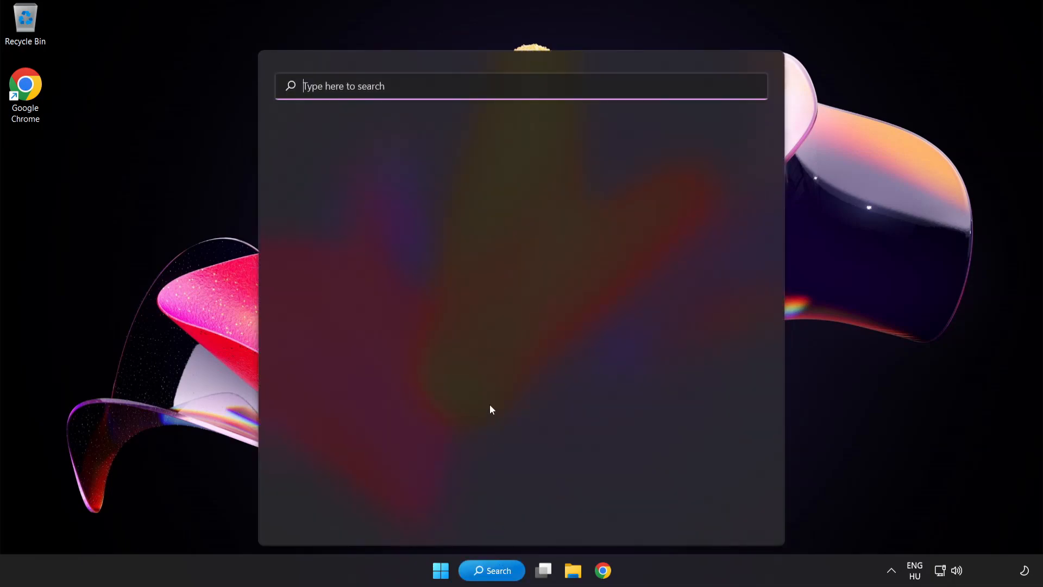
pyautogui.write('device Manager')
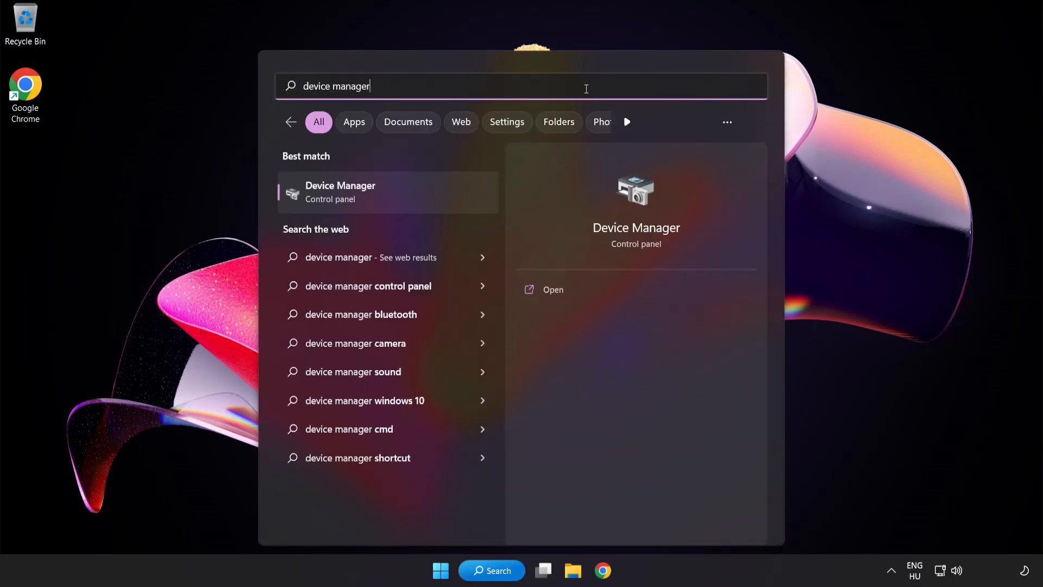
pyautogui.moveTo(402, 196)
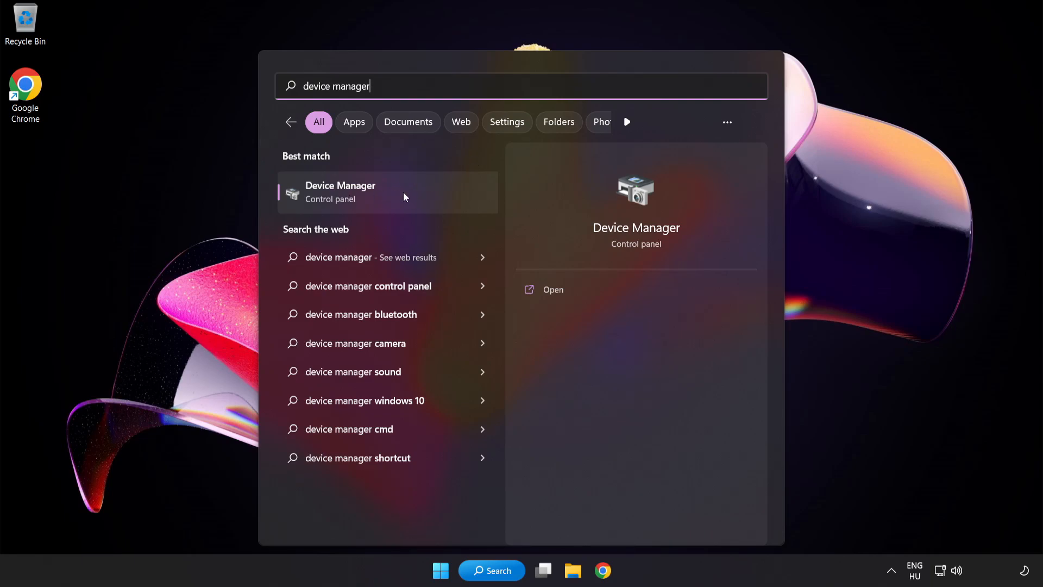
# Open Device Manager and start Update driver for the High Definition Audio Device.
pyautogui.click(340, 192)
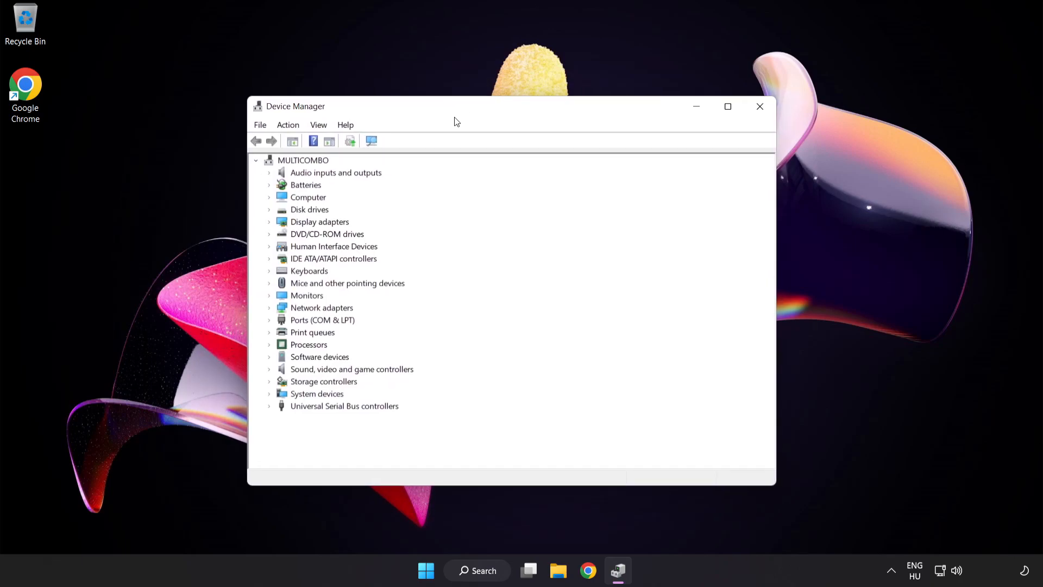
pyautogui.click(351, 370)
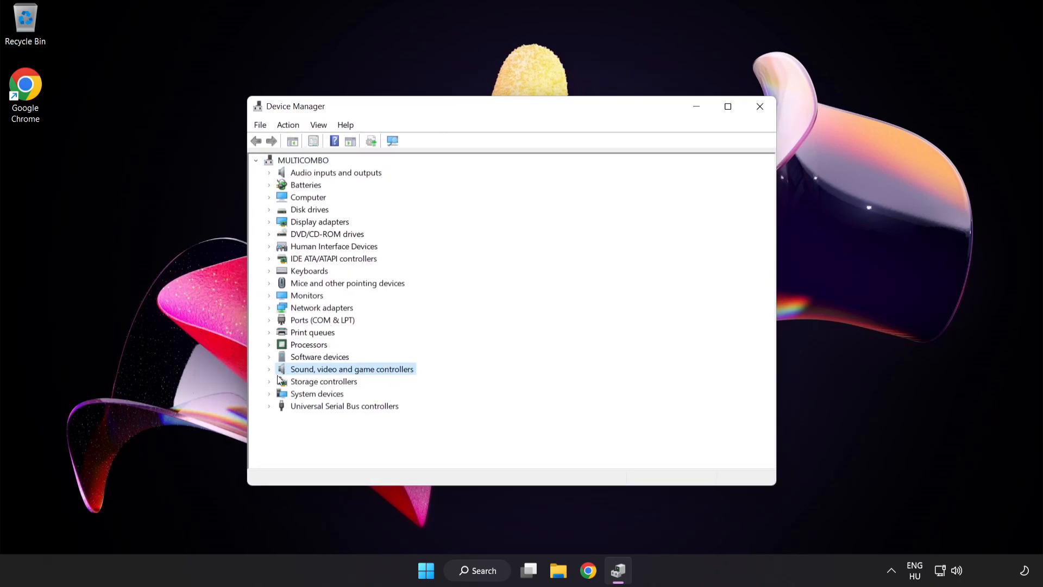
pyautogui.click(270, 369)
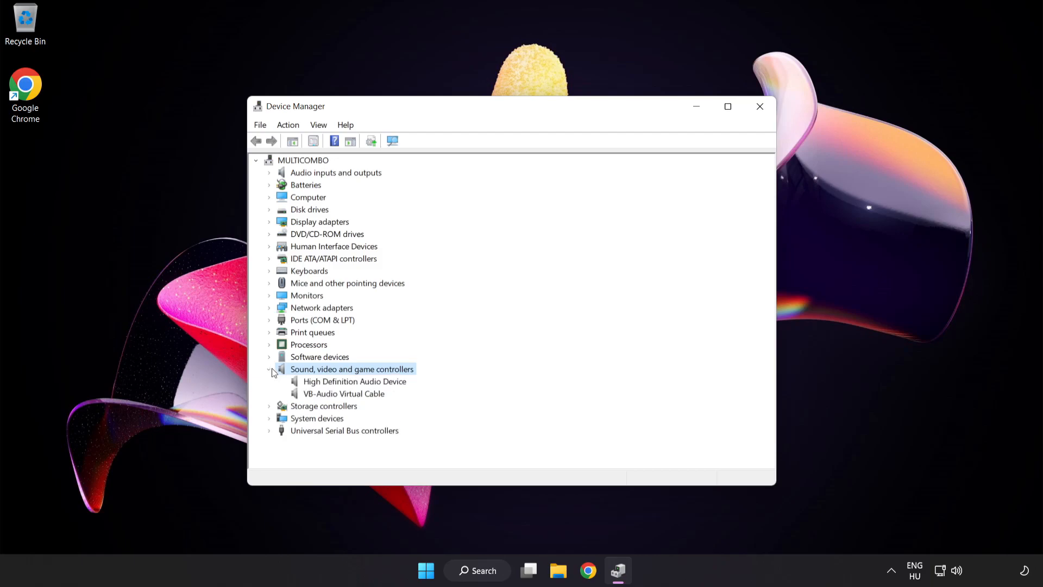
pyautogui.click(354, 381)
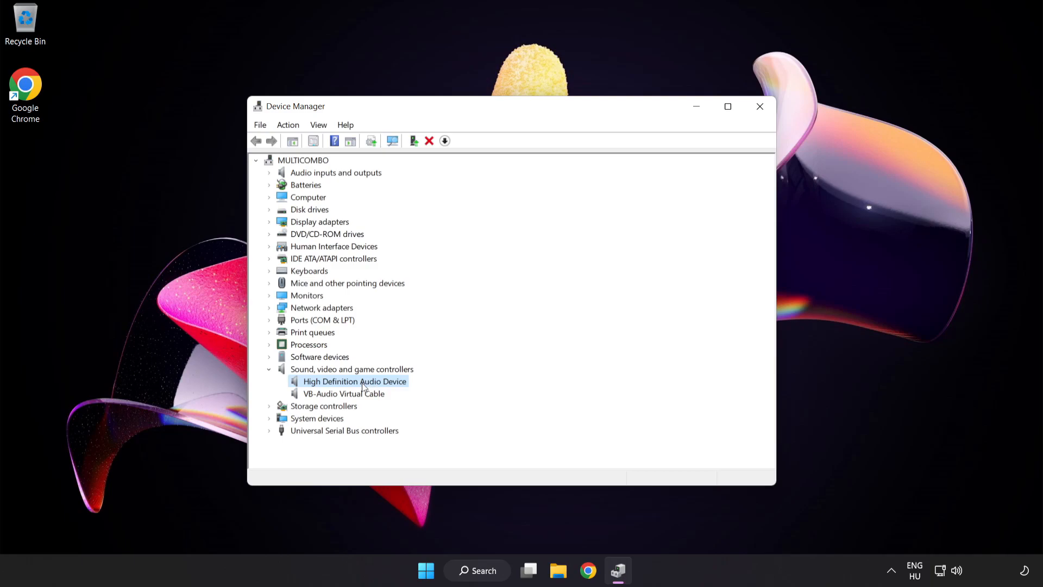
pyautogui.rightClick(354, 380)
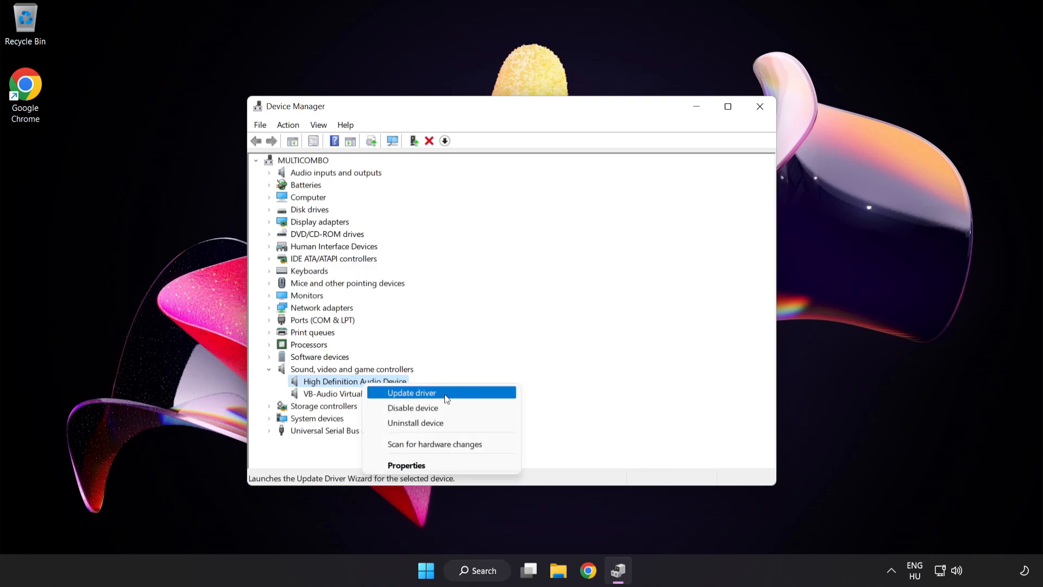
pyautogui.click(411, 392)
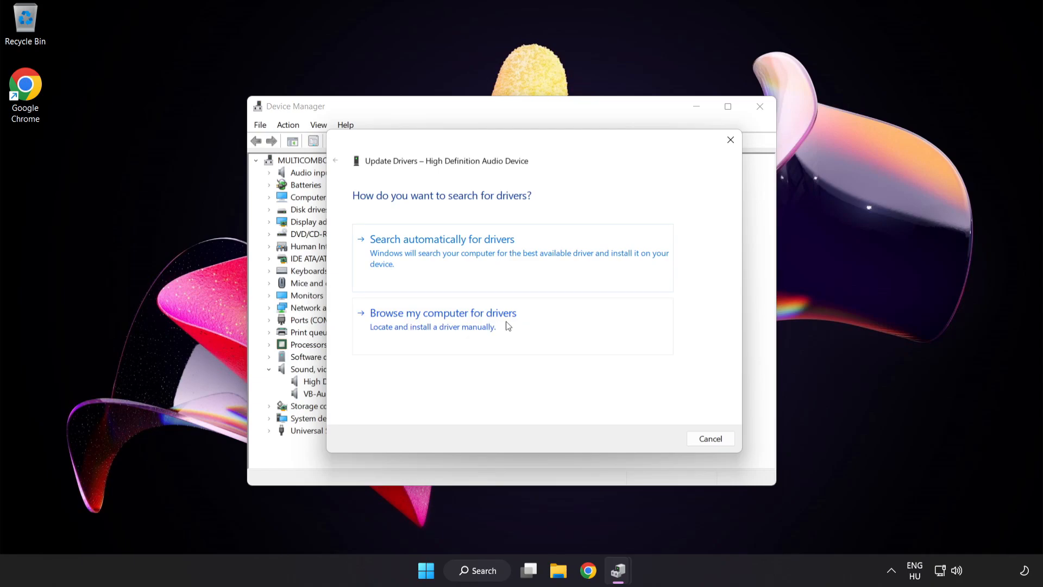
# Reinstall the High Definition Audio Device driver from the compatible list, accepting the warning.
pyautogui.click(442, 312)
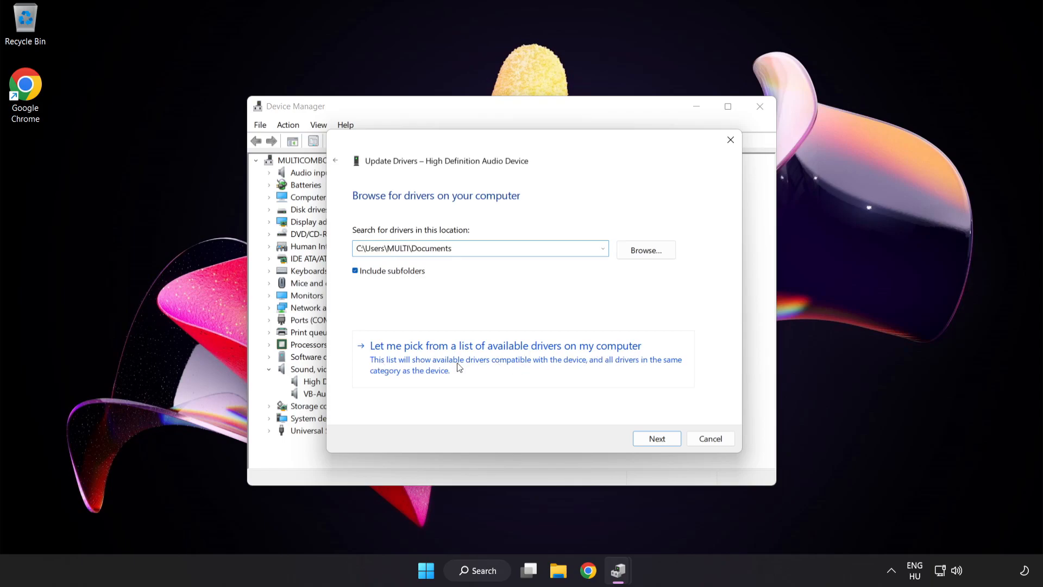
pyautogui.click(505, 346)
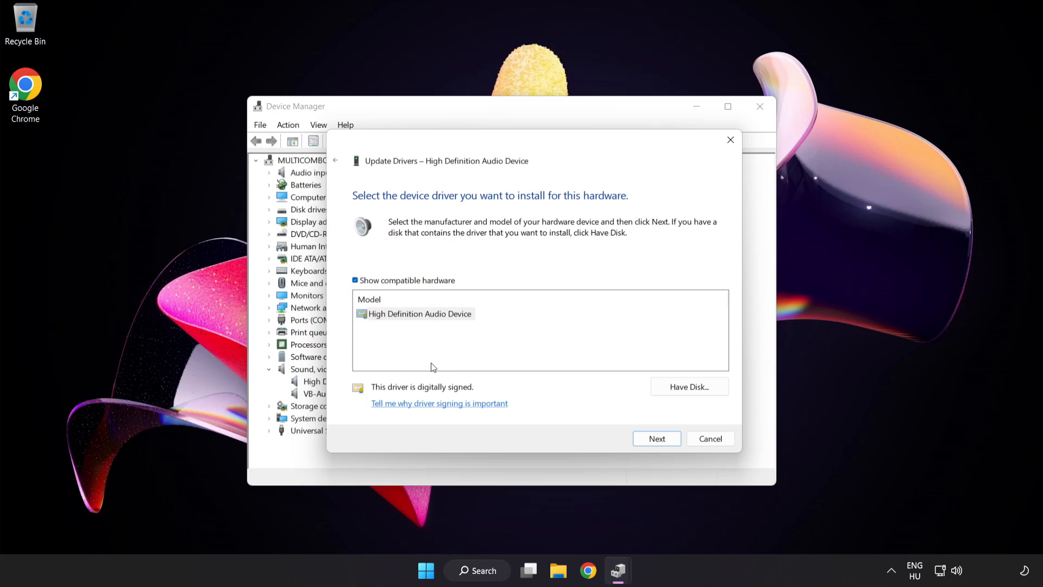
pyautogui.click(414, 314)
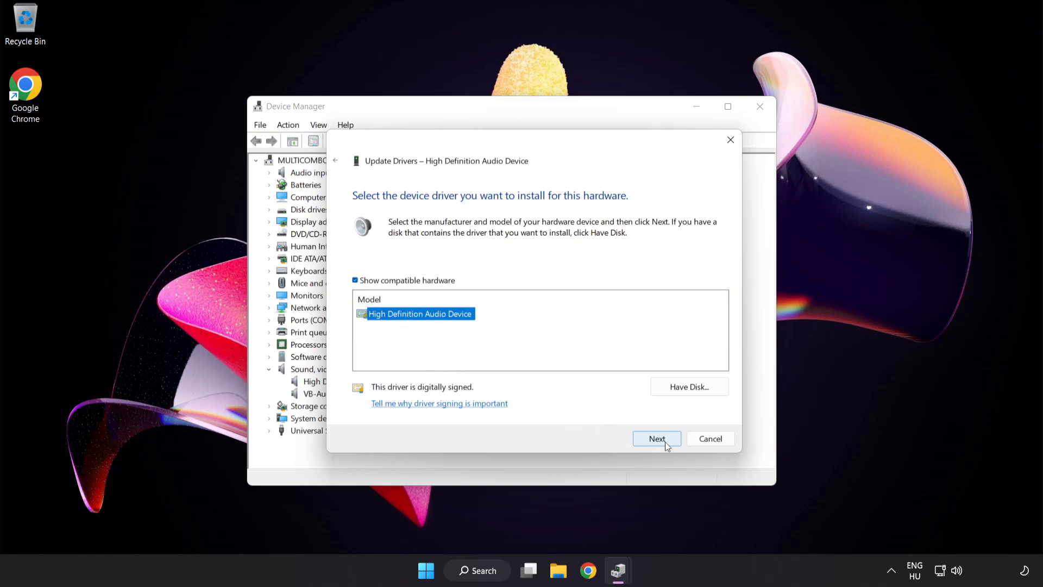
pyautogui.click(655, 438)
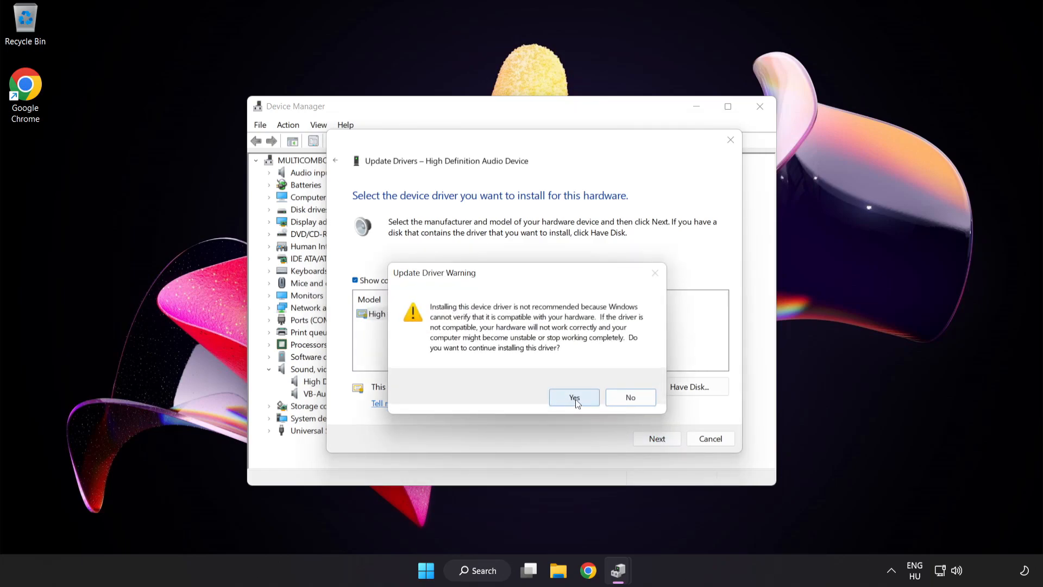
pyautogui.click(574, 397)
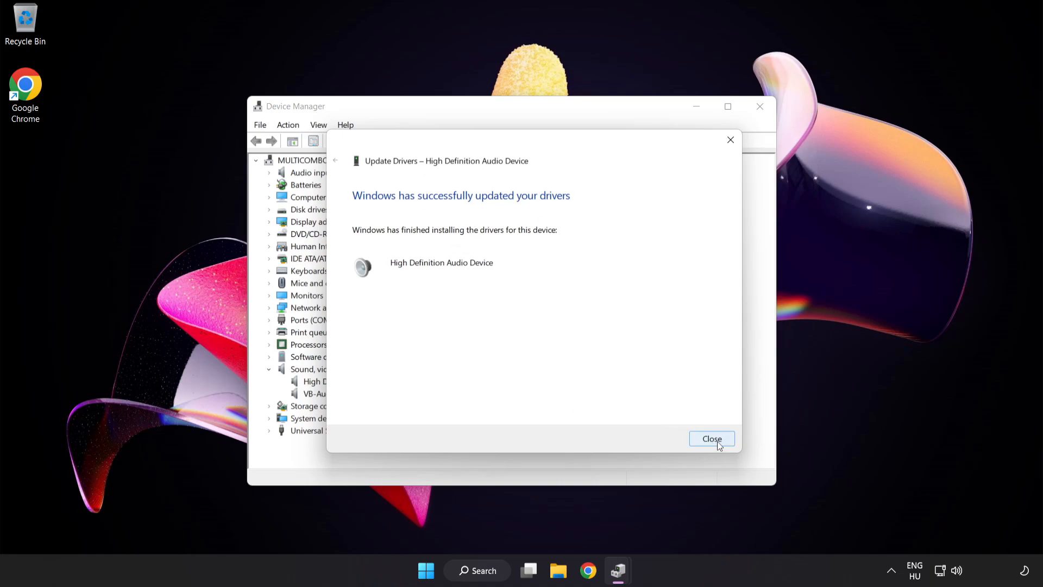
pyautogui.click(711, 438)
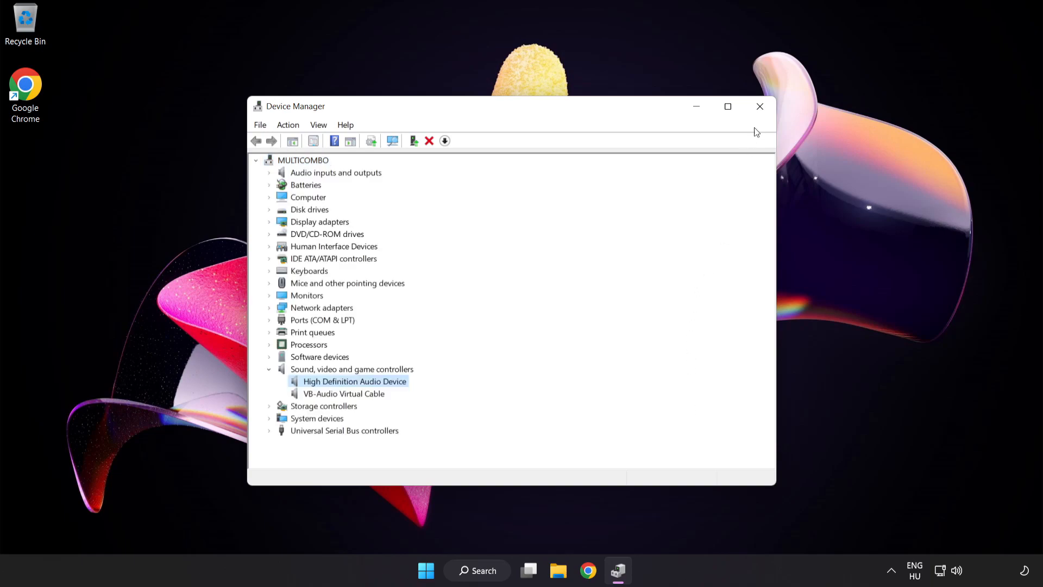
# Close Device Manager, then open and dismiss the Start menu to clear the desktop.
pyautogui.click(759, 107)
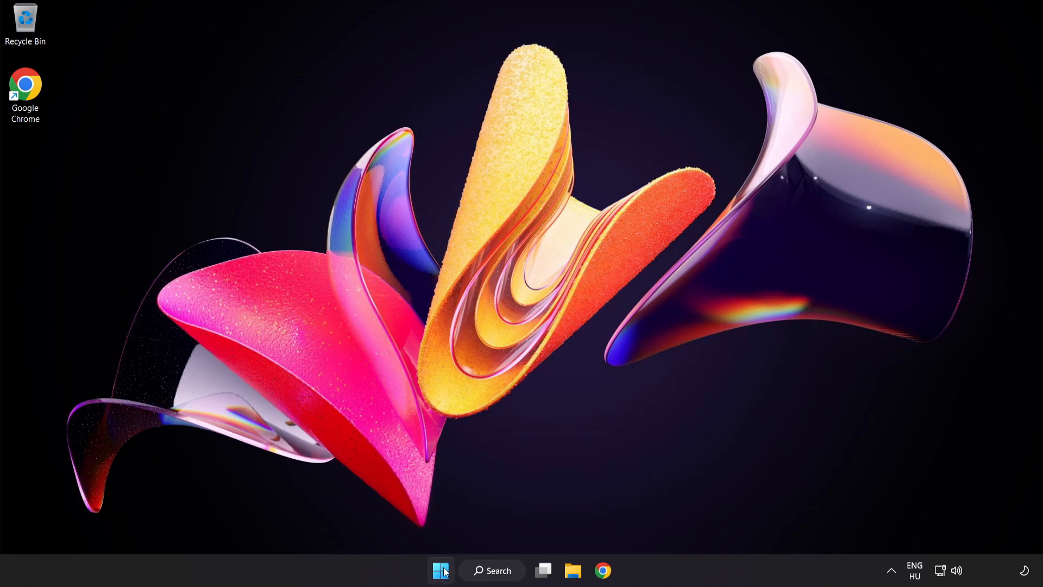
pyautogui.click(439, 569)
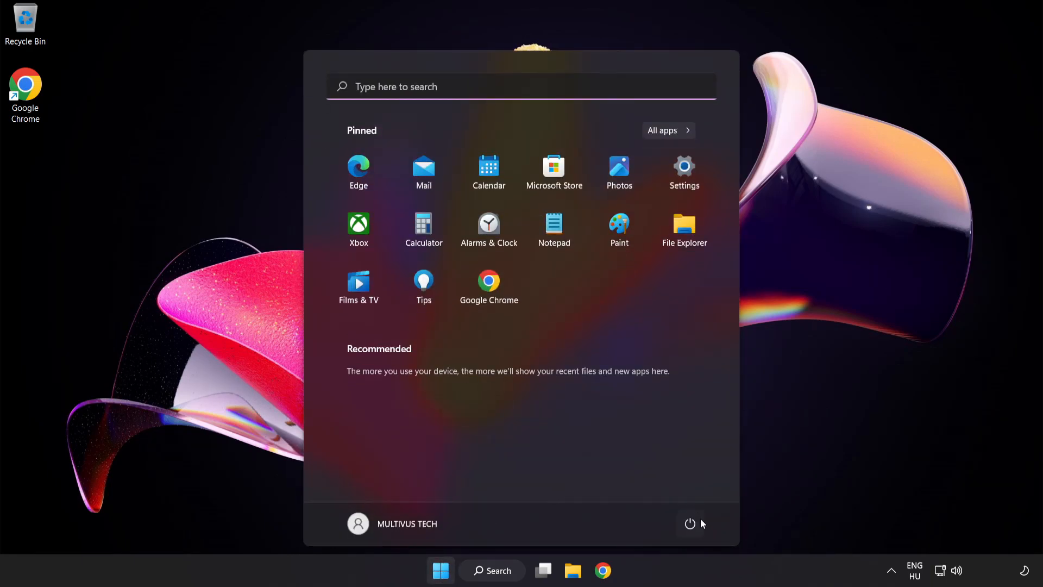
pyautogui.click(690, 523)
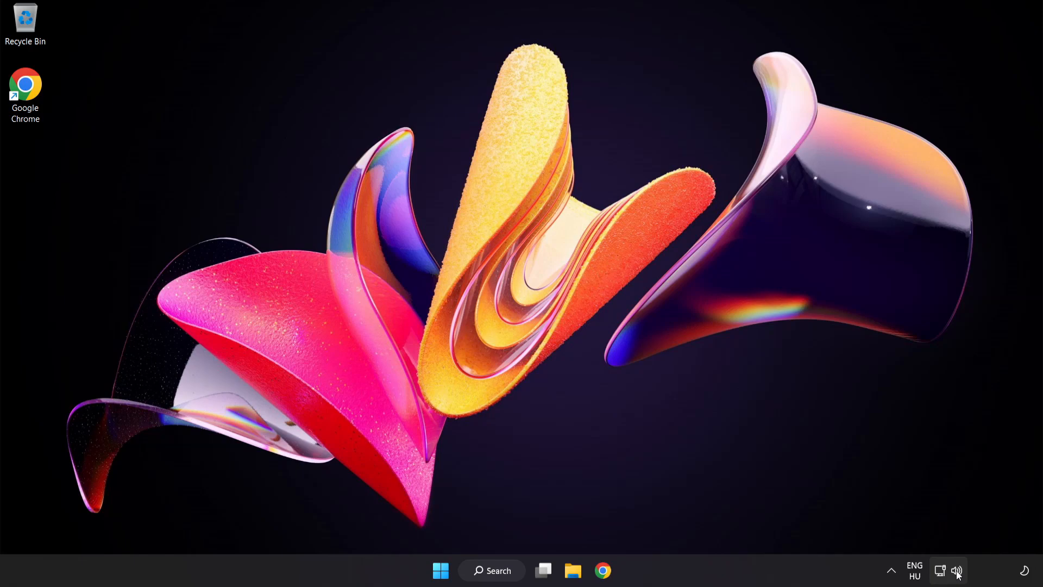
# Choose Troubleshoot sound problems from the system-tray speaker icon's menu.
pyautogui.rightClick(956, 570)
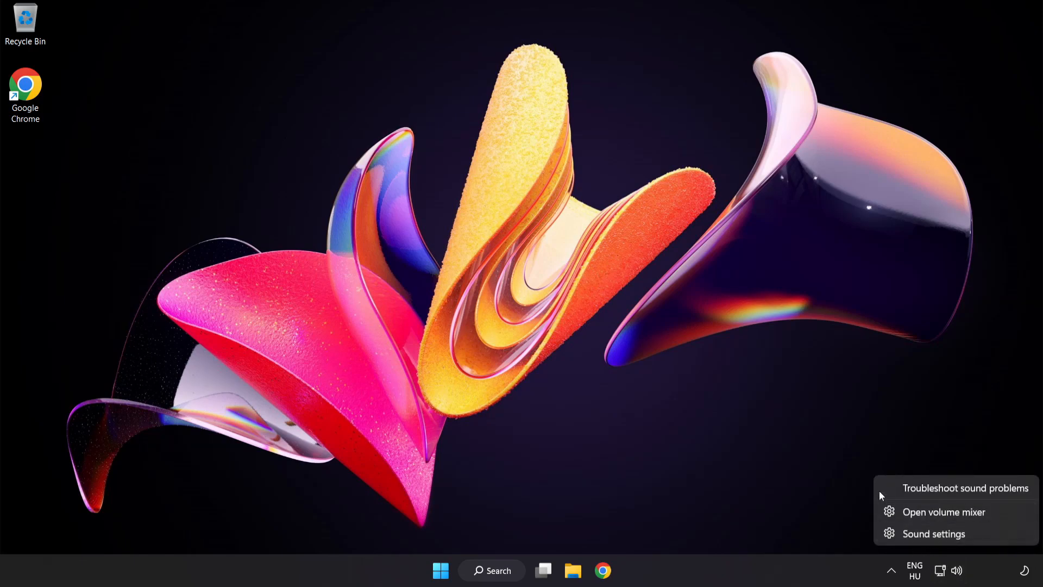
pyautogui.click(965, 488)
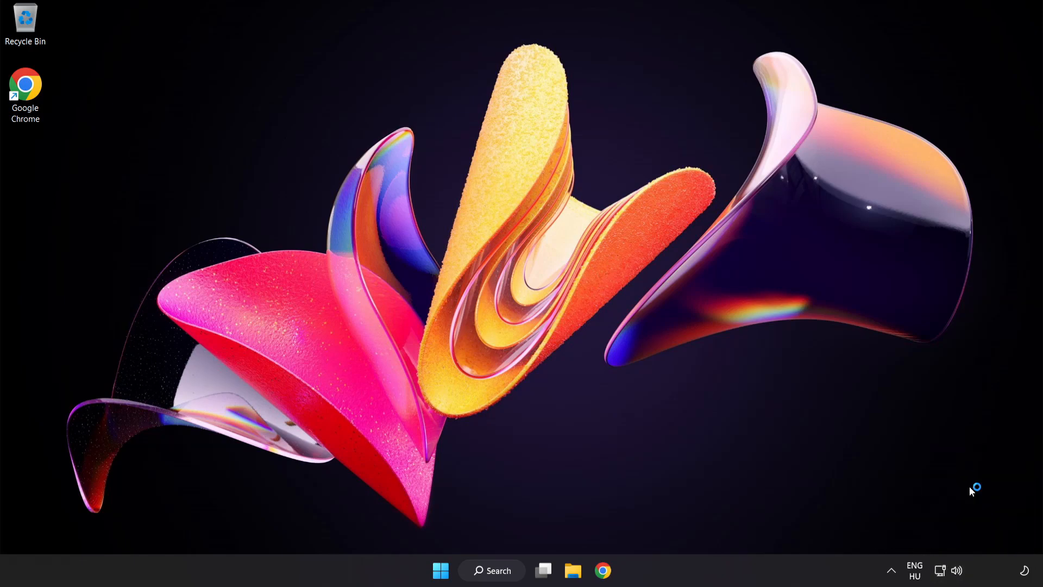